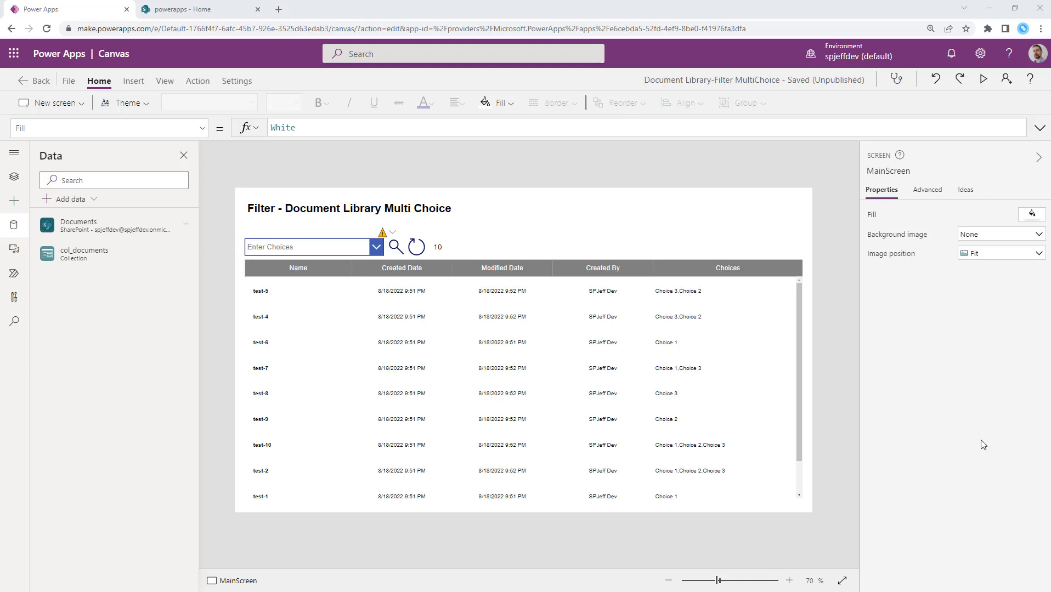
# Switch from the Power Apps canvas to the SharePoint Documents library tab.
pyautogui.click(187, 9)
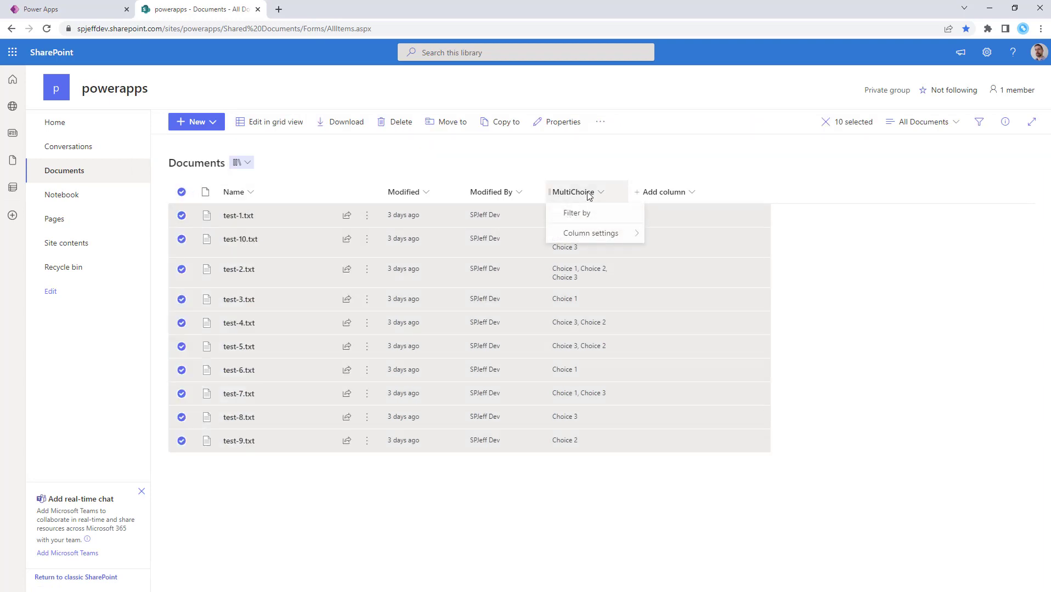
pyautogui.click(985, 53)
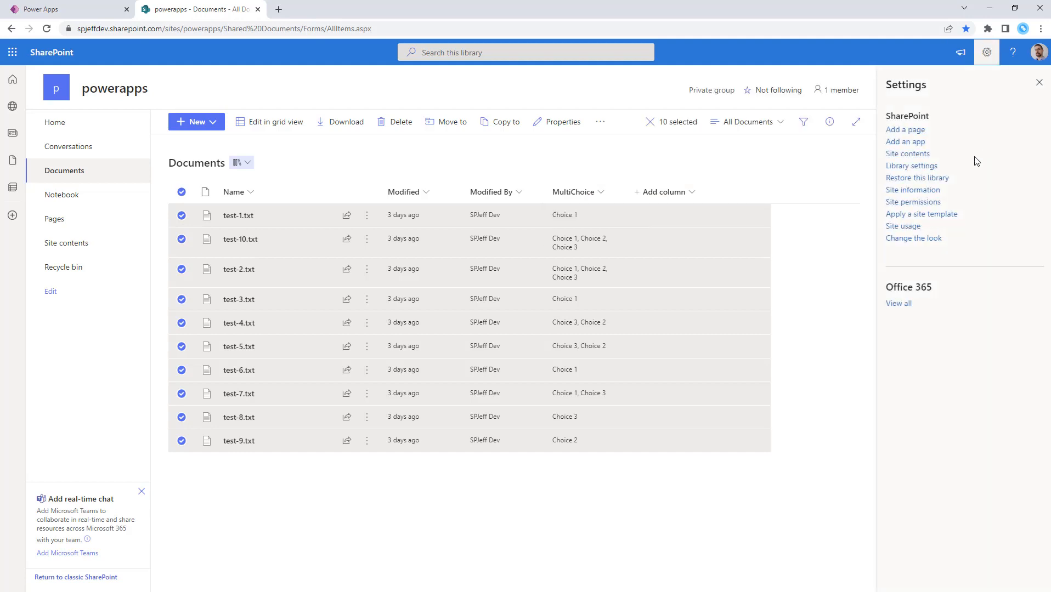
pyautogui.click(912, 166)
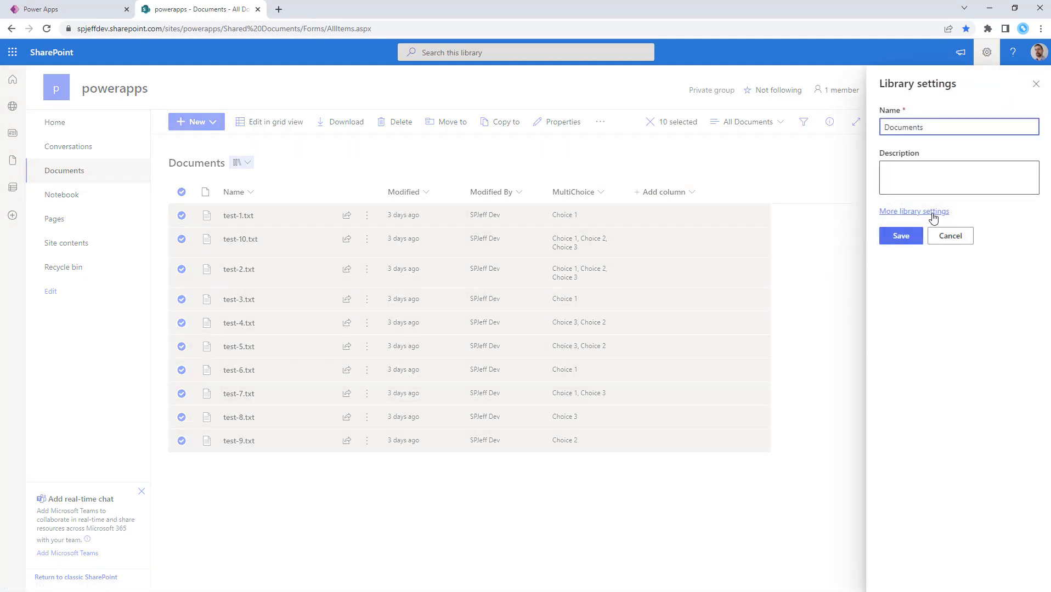
pyautogui.click(914, 211)
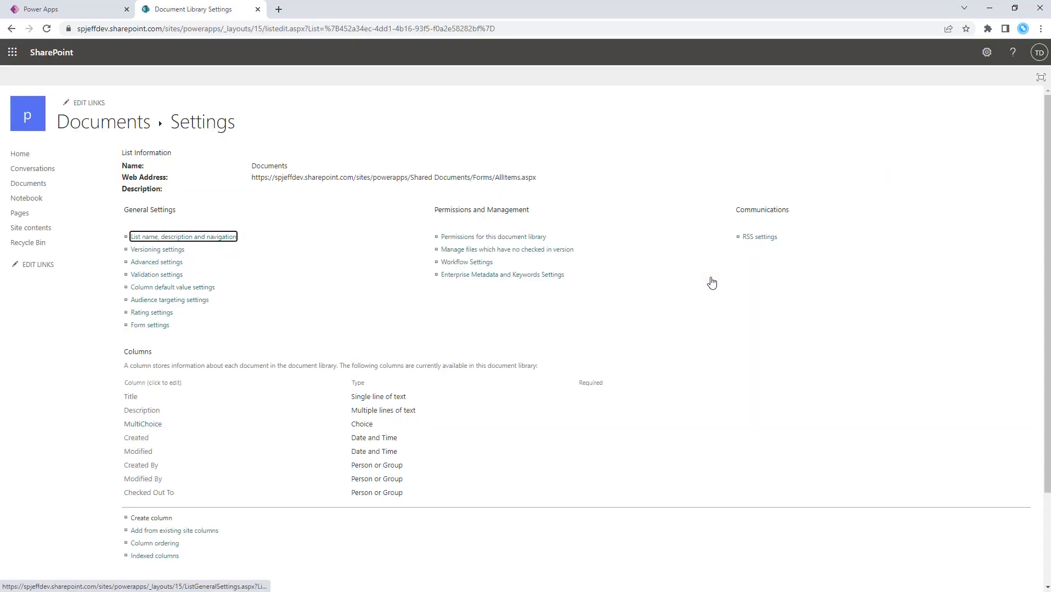
pyautogui.click(143, 424)
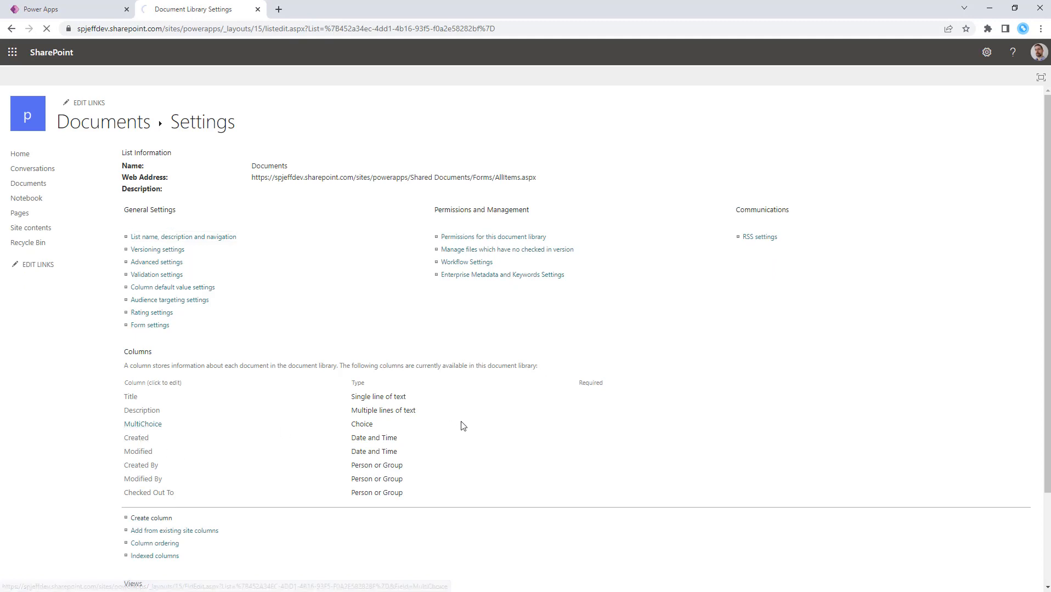
pyautogui.click(142, 423)
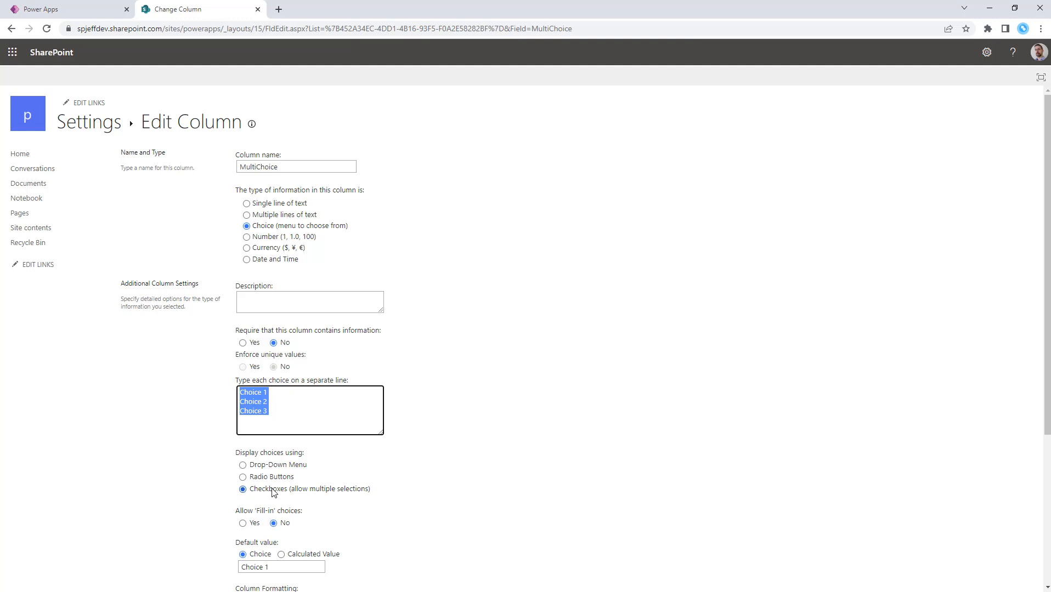
pyautogui.click(242, 488)
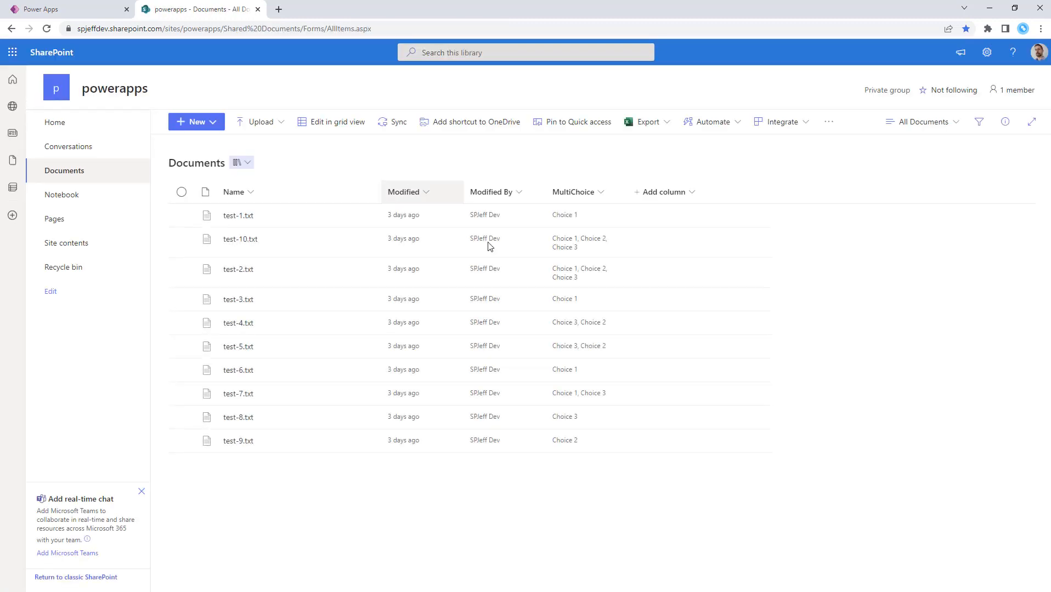
# Select test-2.txt and annotate its multi-value MultiChoice column as JSON.
pyautogui.click(182, 269)
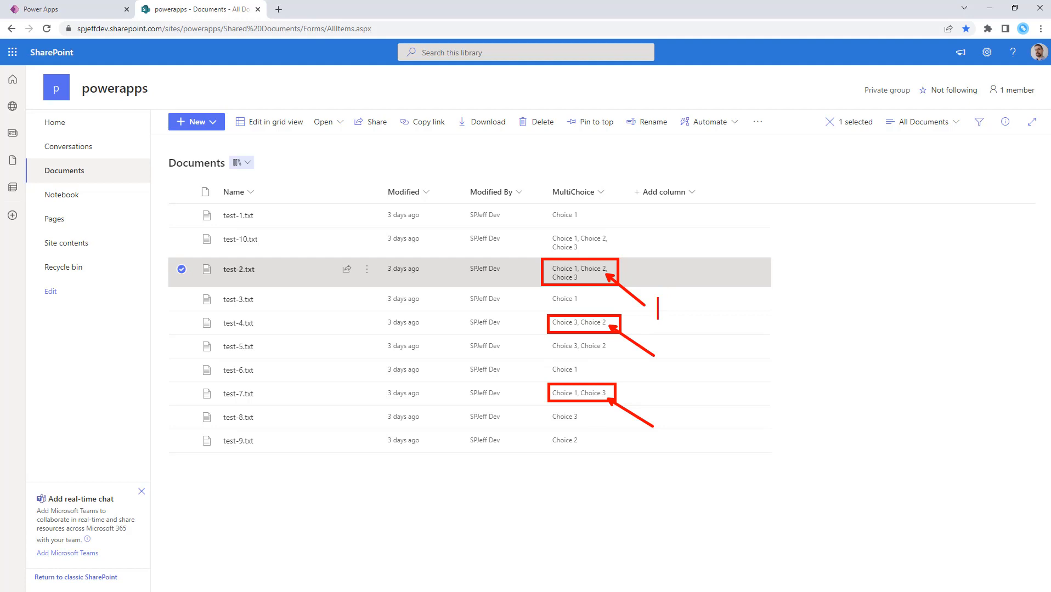
pyautogui.write('JSON')
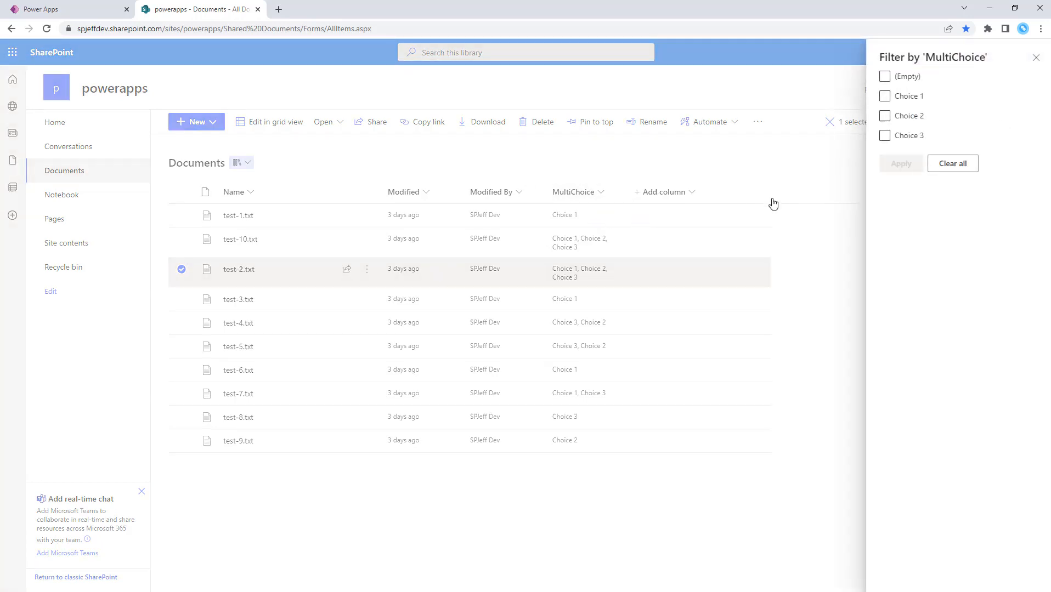
# Filter the library to documents containing Choice 1, note it as CONTAINS, and return to Power Apps.
pyautogui.click(885, 95)
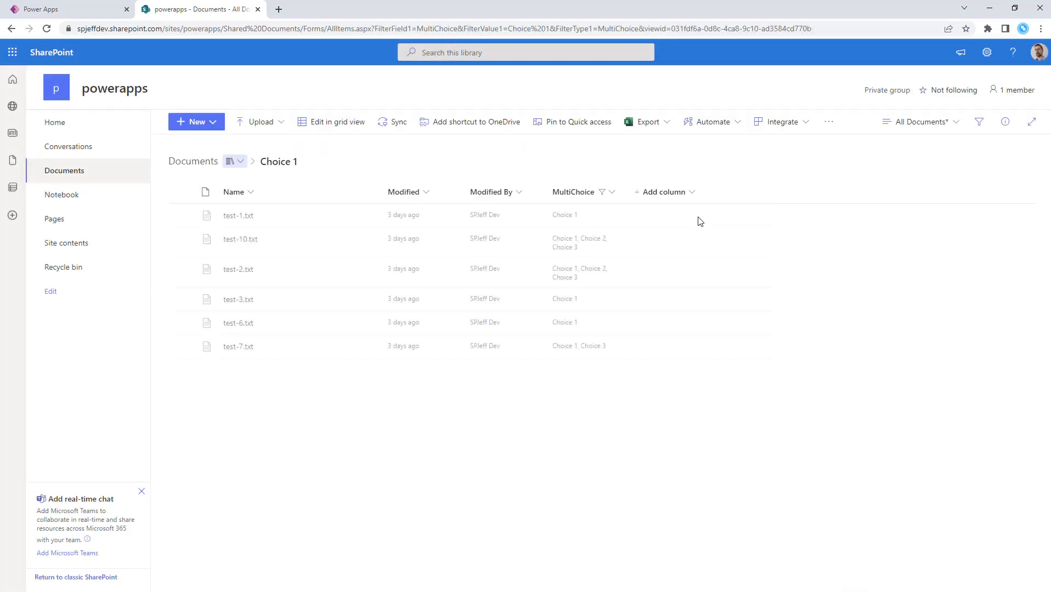
pyautogui.moveTo(610, 357)
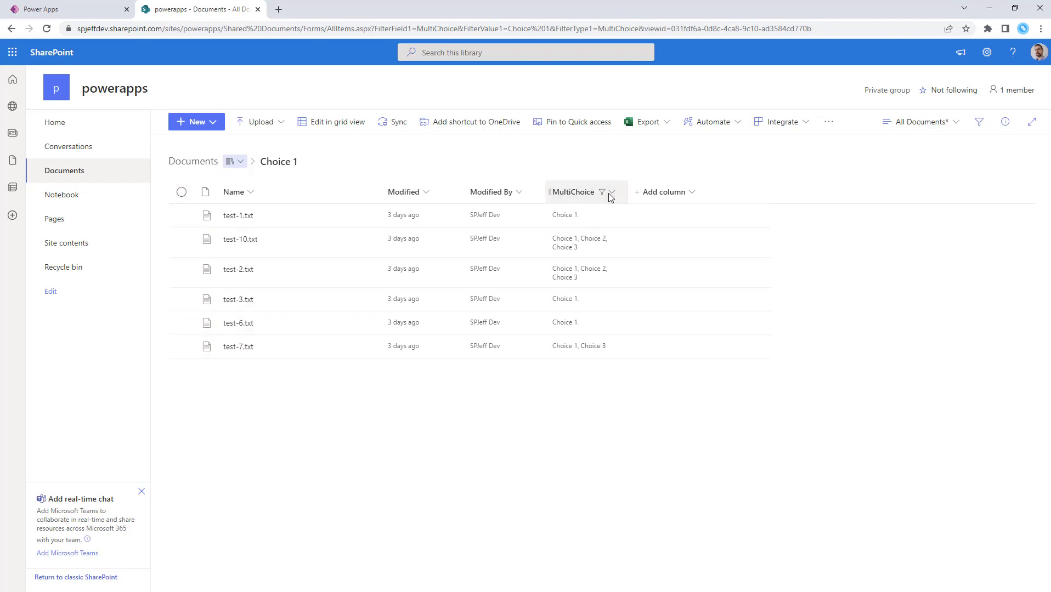
pyautogui.click(611, 192)
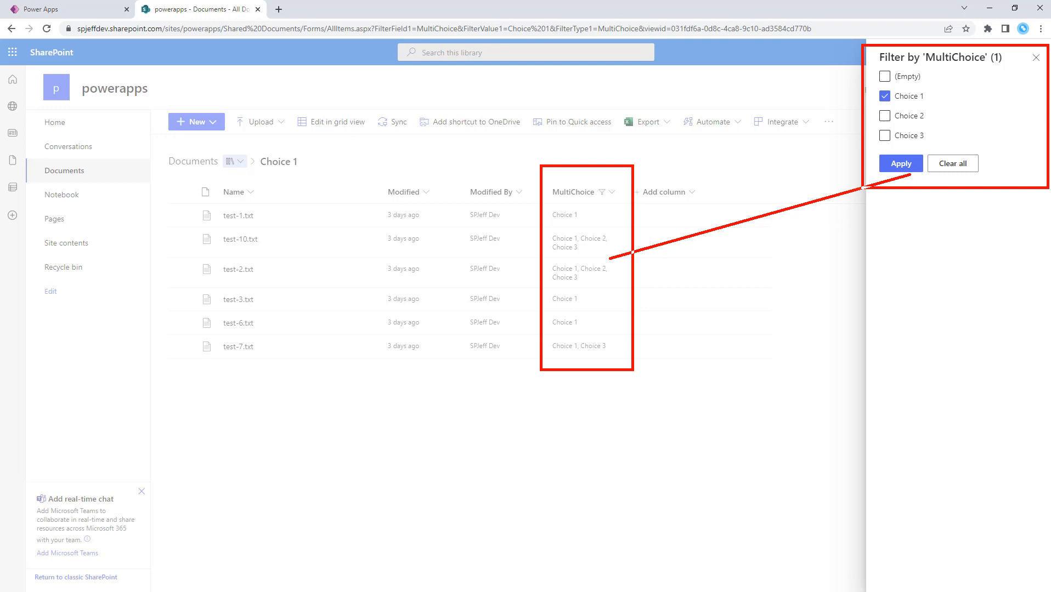
pyautogui.write('CONT')
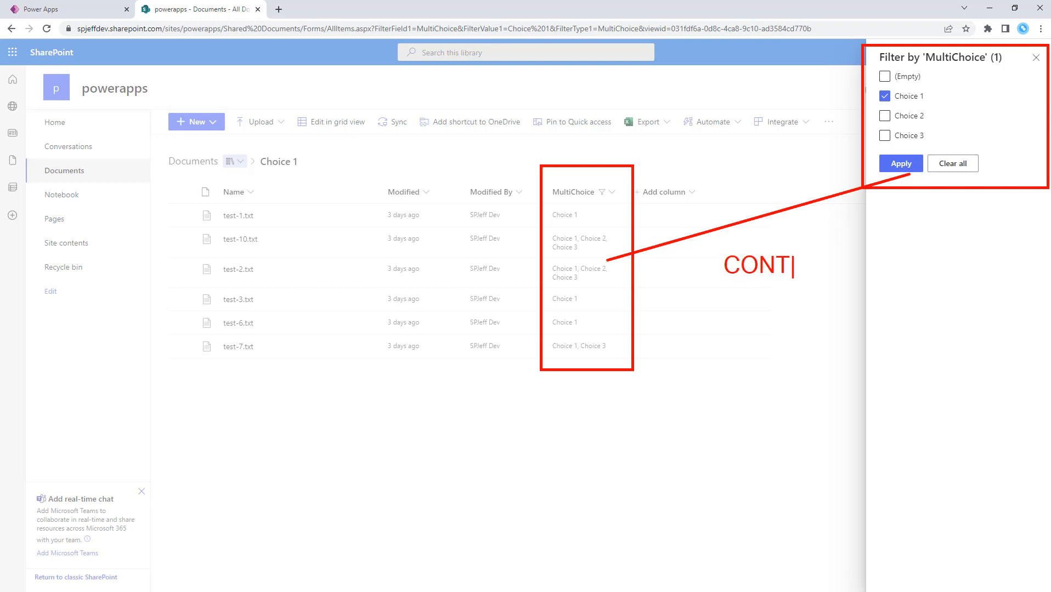
pyautogui.write('AINS')
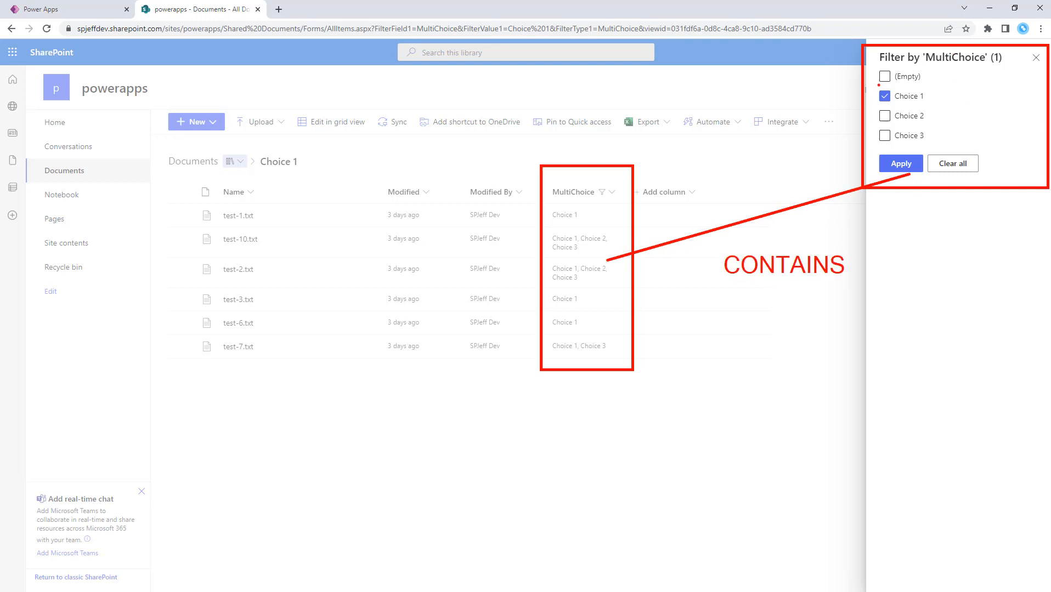
pyautogui.click(908, 96)
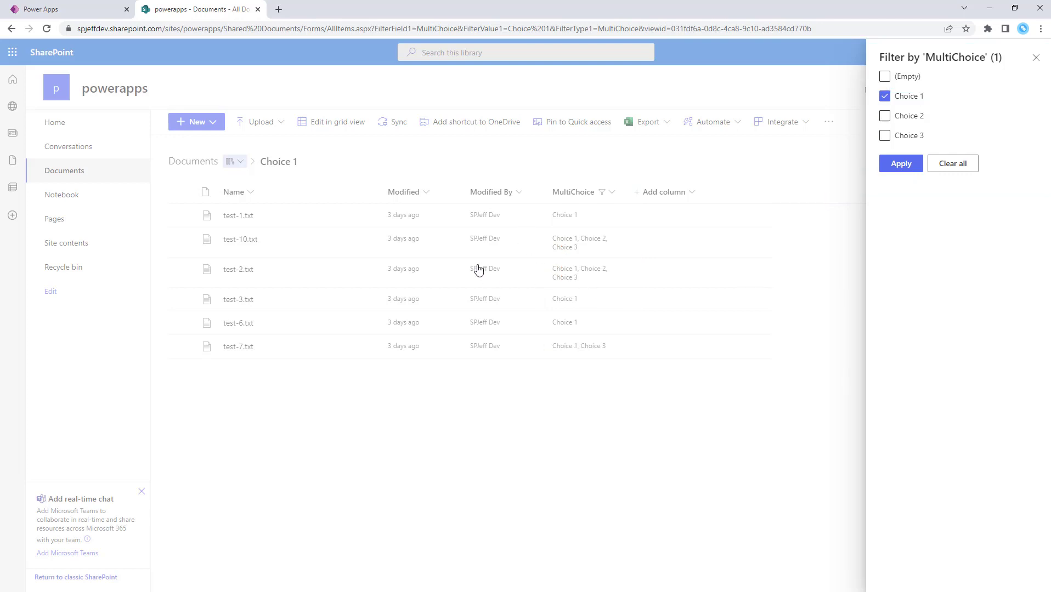
pyautogui.click(53, 10)
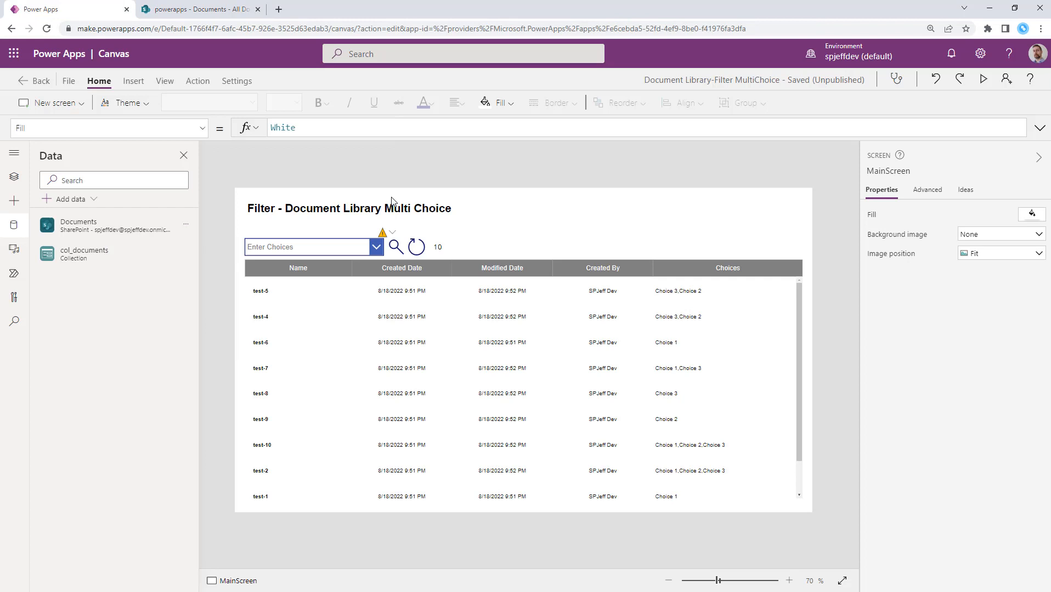
# Show the App's OnStart formula ClearCollect(col_documents,Documents) and the Documents data source.
pyautogui.click(13, 175)
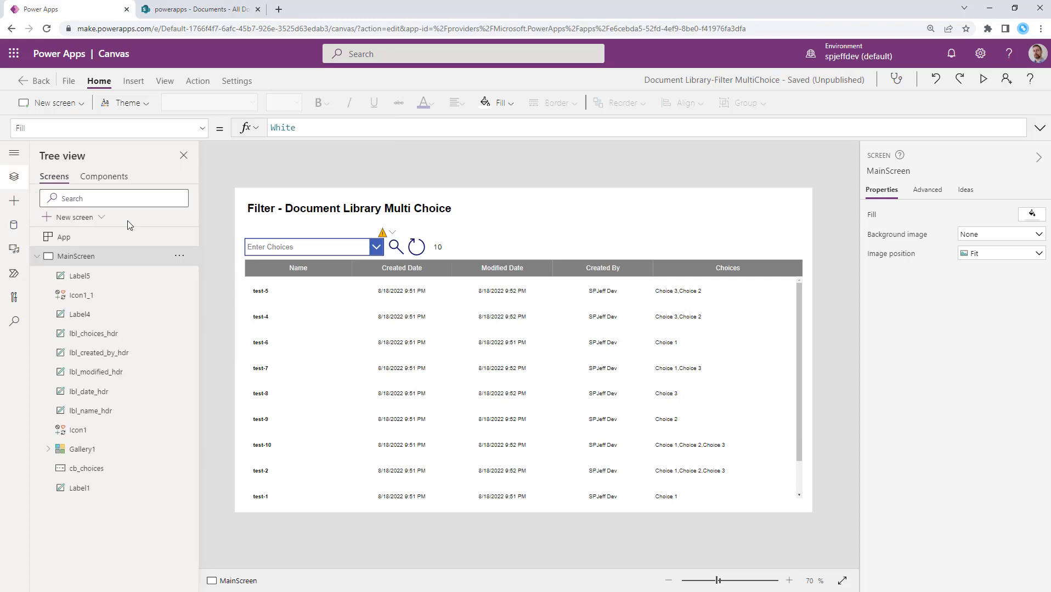
pyautogui.click(64, 237)
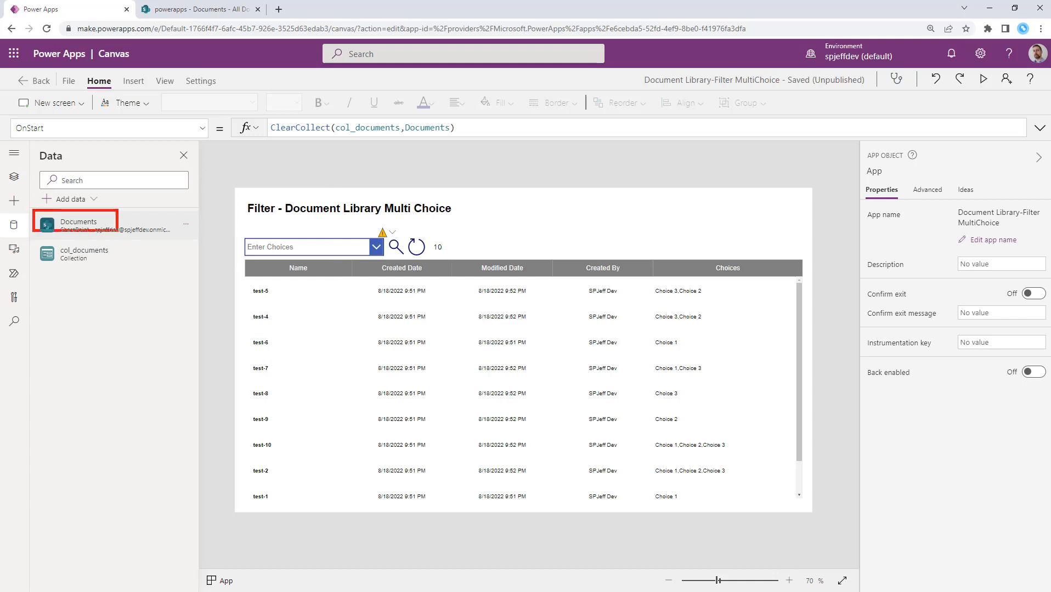
pyautogui.click(13, 177)
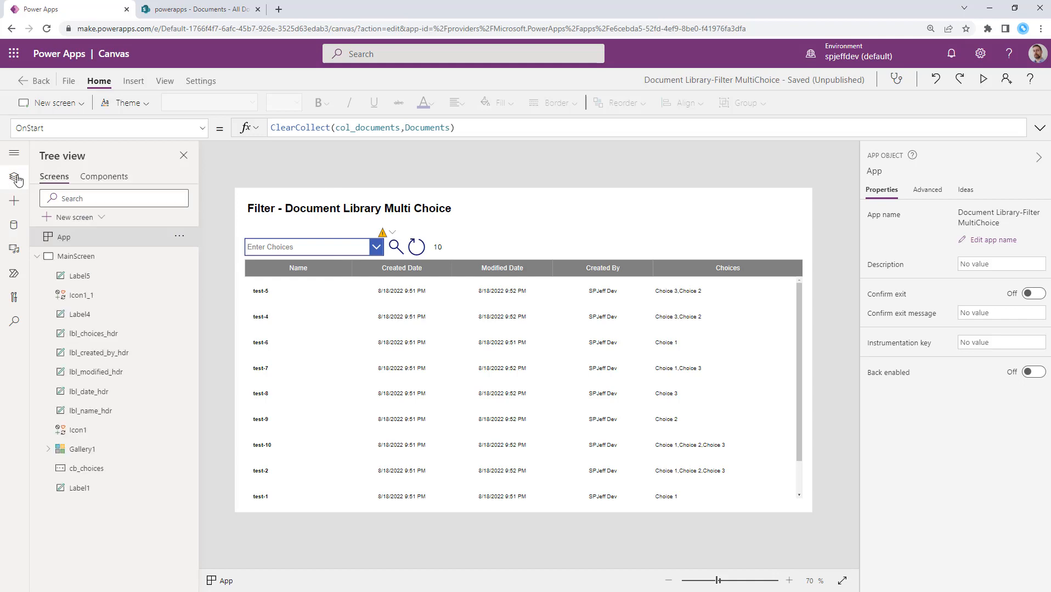
pyautogui.click(107, 127)
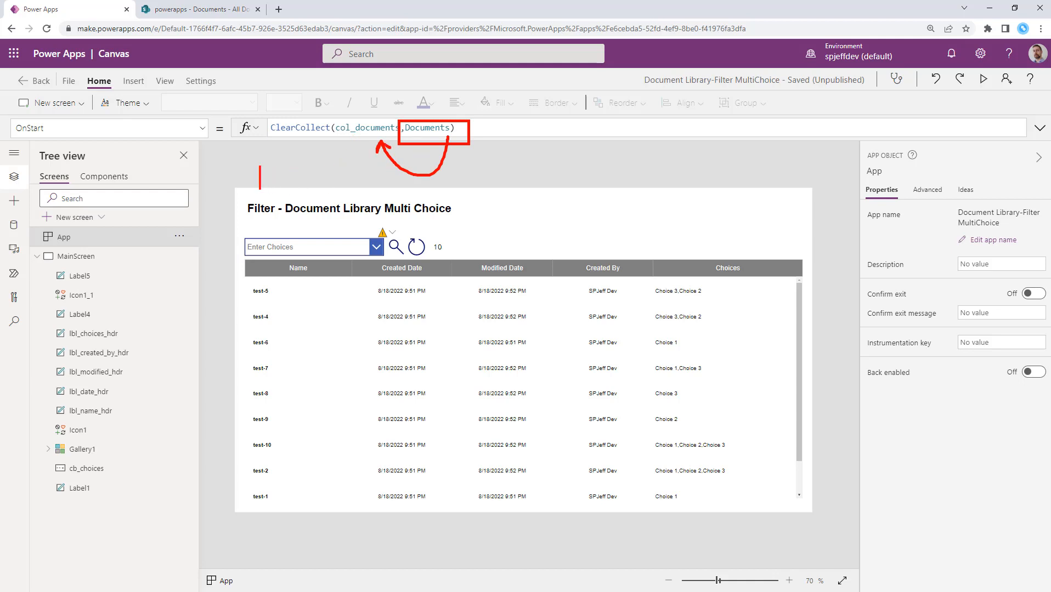
# Annotate the collection, select the main screen and view the OnStart formula again.
pyautogui.write('collection')
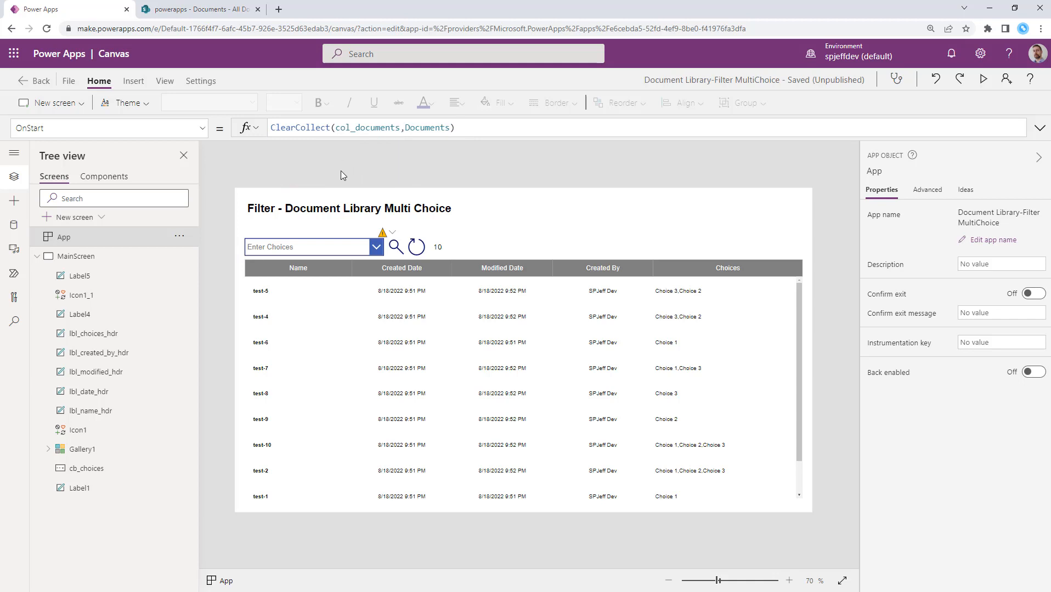
pyautogui.moveTo(496, 230)
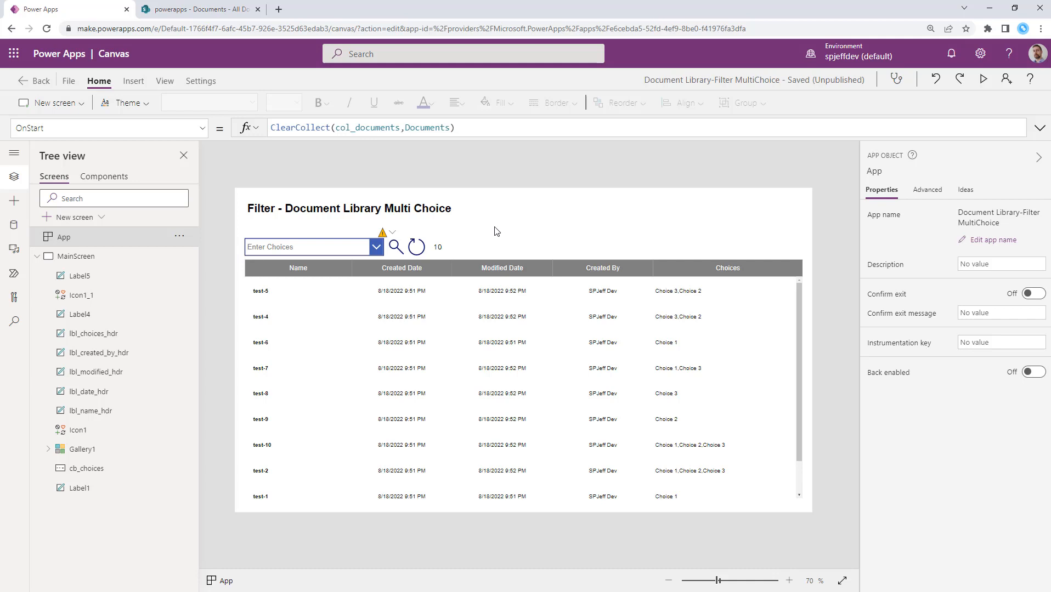
pyautogui.moveTo(737, 397)
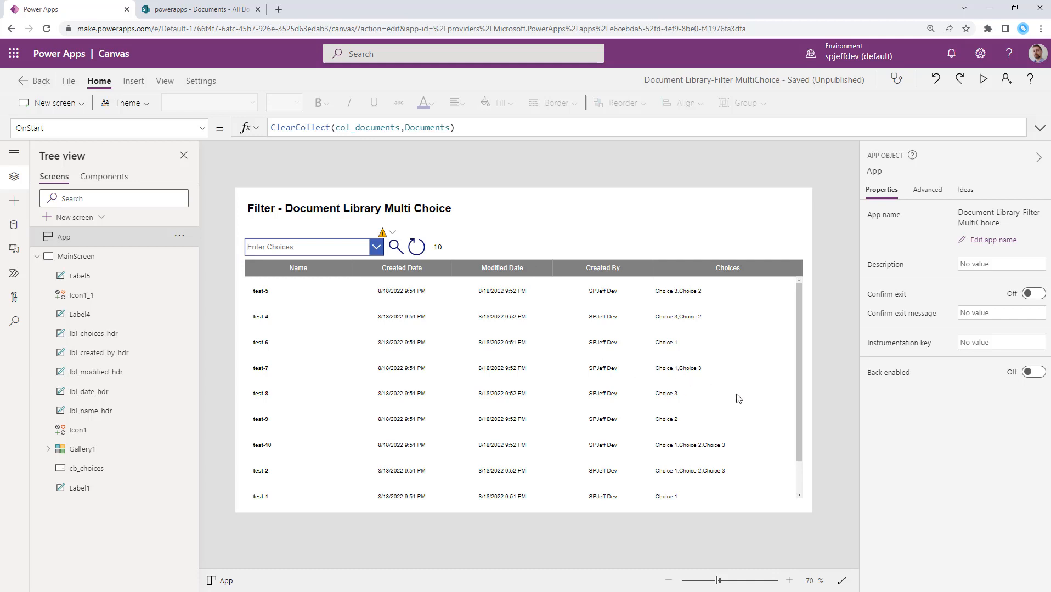
pyautogui.click(82, 448)
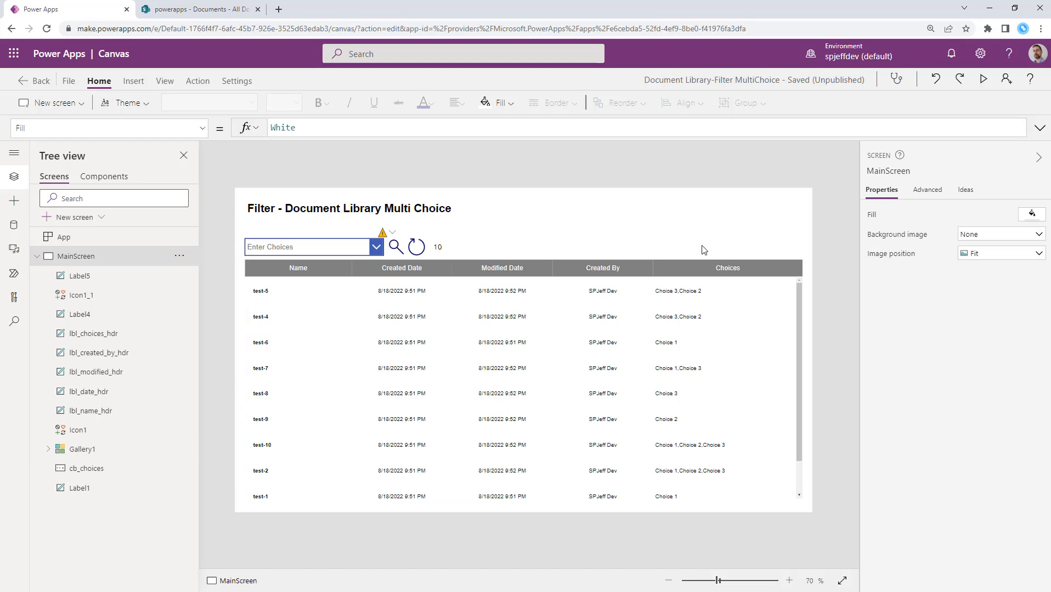
pyautogui.click(64, 237)
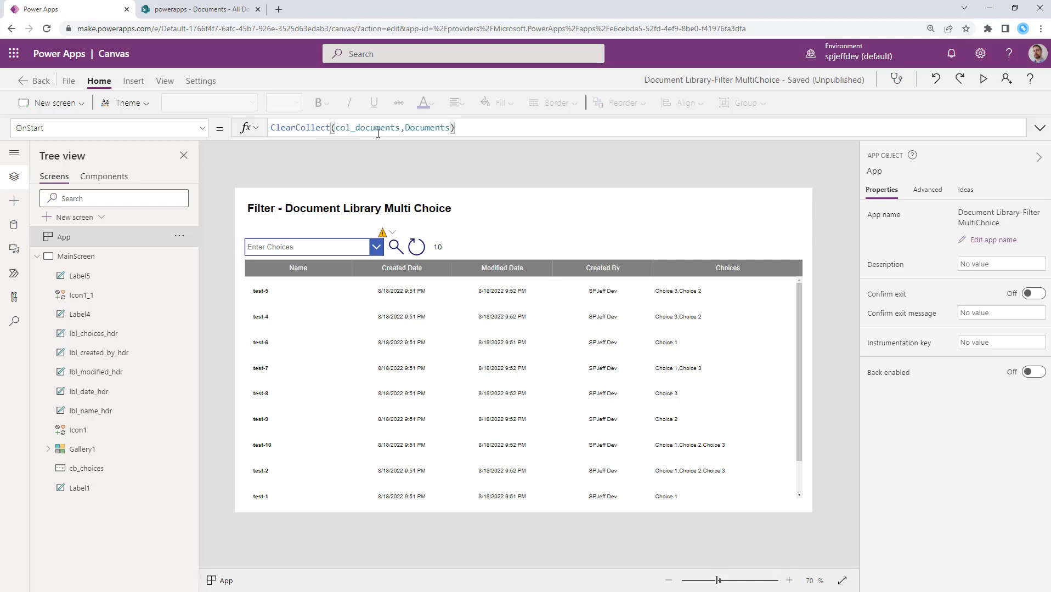
pyautogui.moveTo(507, 251)
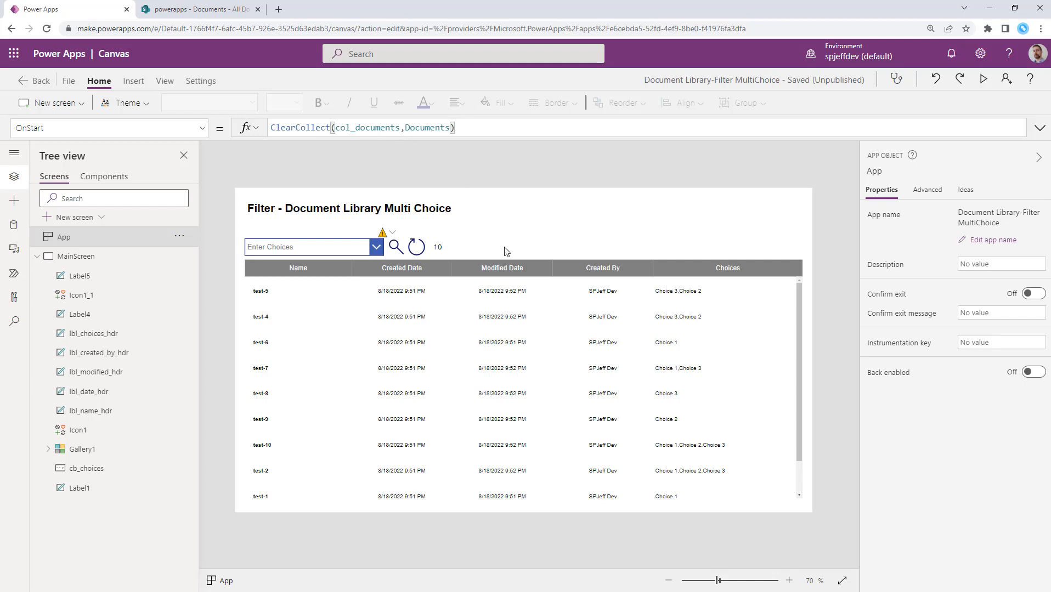
# Select Gallery1 bound to col_documents and annotate the combo box and icon as multi select and search.
pyautogui.click(401, 267)
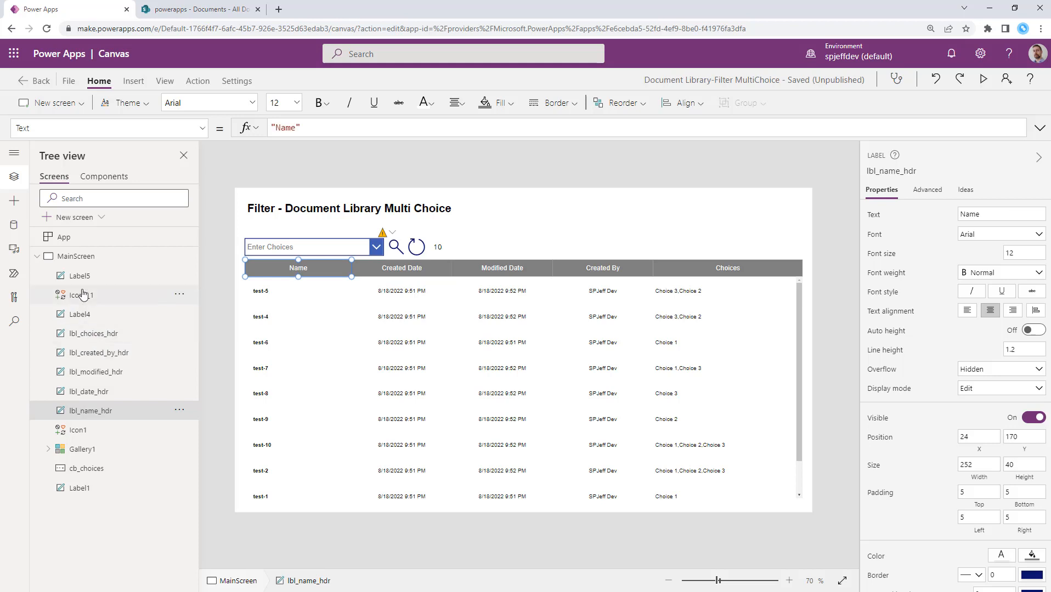
pyautogui.click(81, 449)
pyautogui.write('1 m')
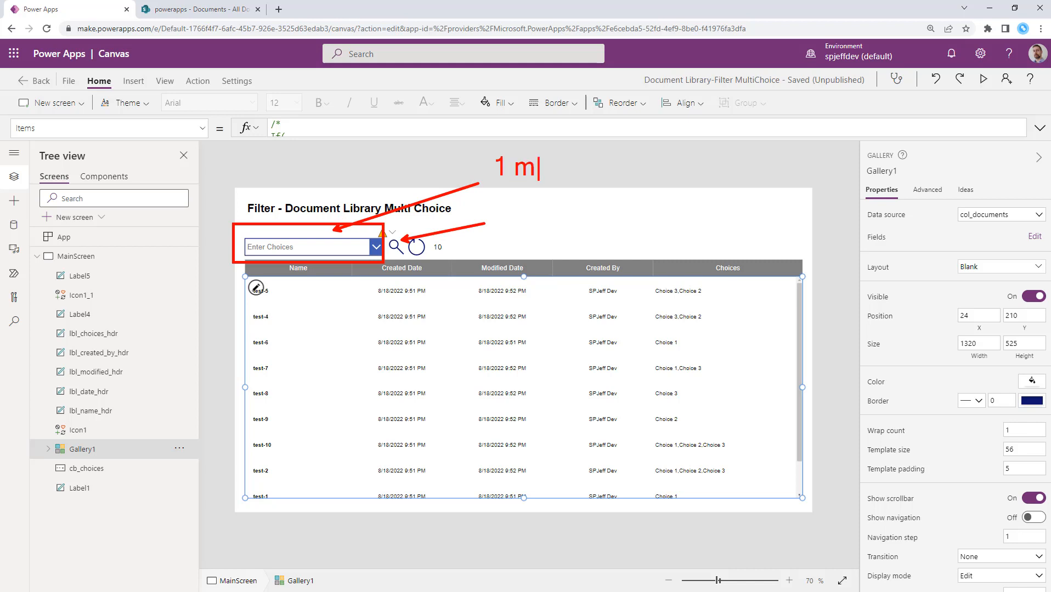
pyautogui.write('ulti select')
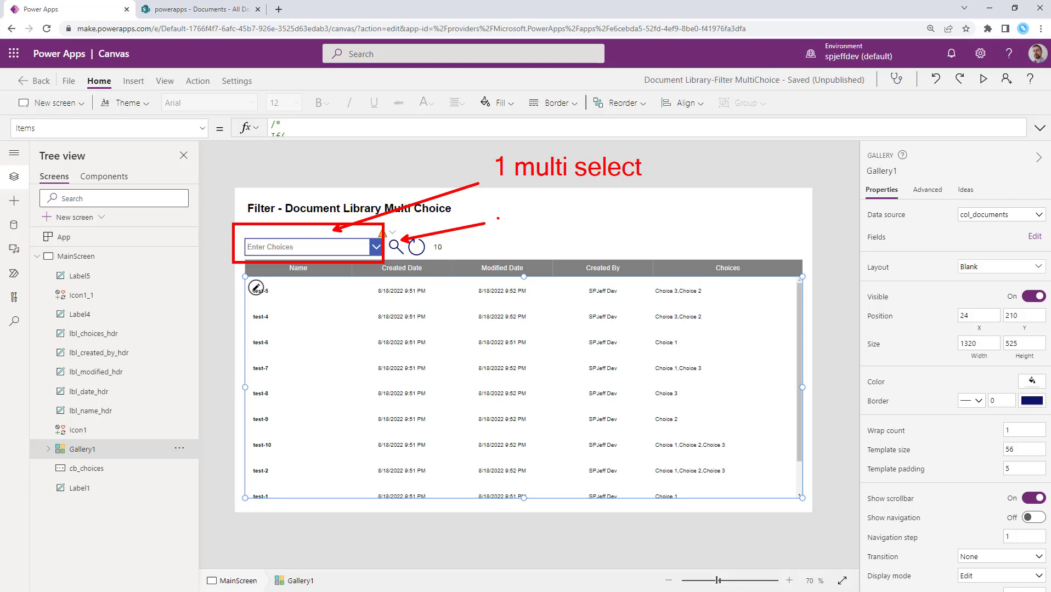
pyautogui.write('searc')
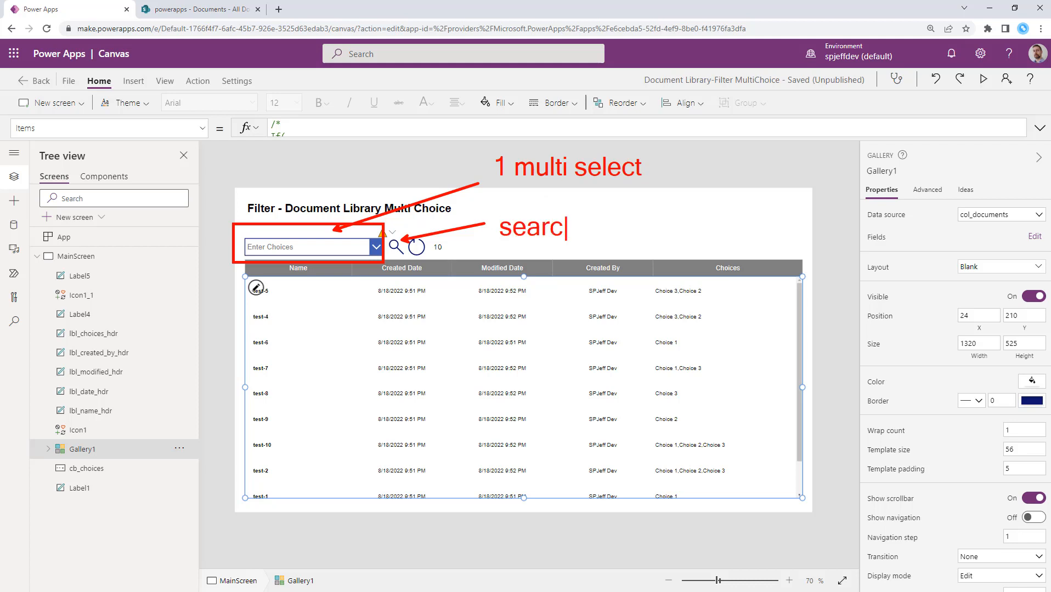
# Preview the app and search for Choice 1, narrowing the gallery to six documents.
pyautogui.write('h')
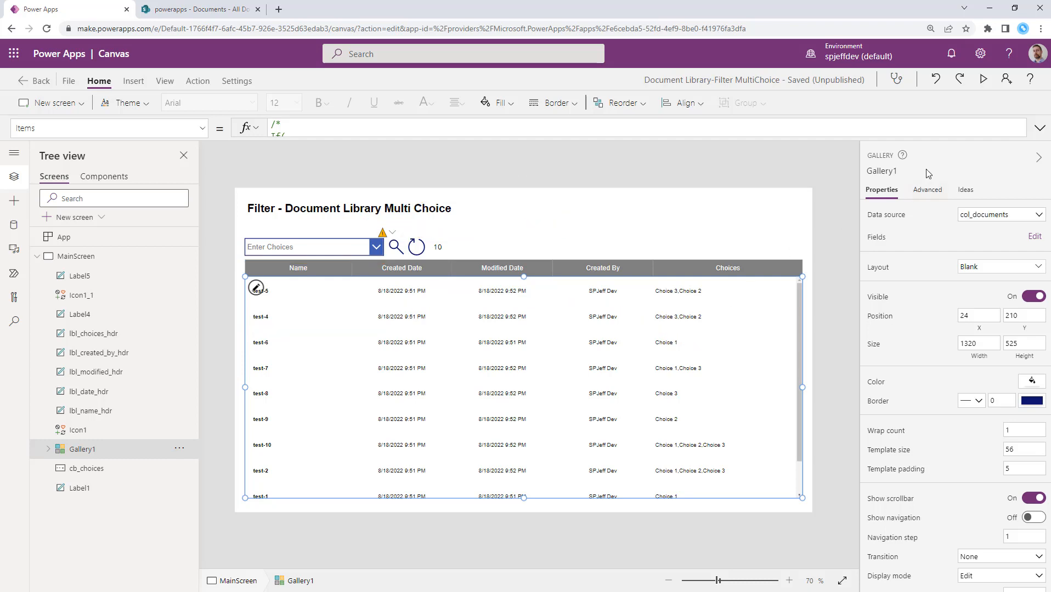
pyautogui.click(983, 79)
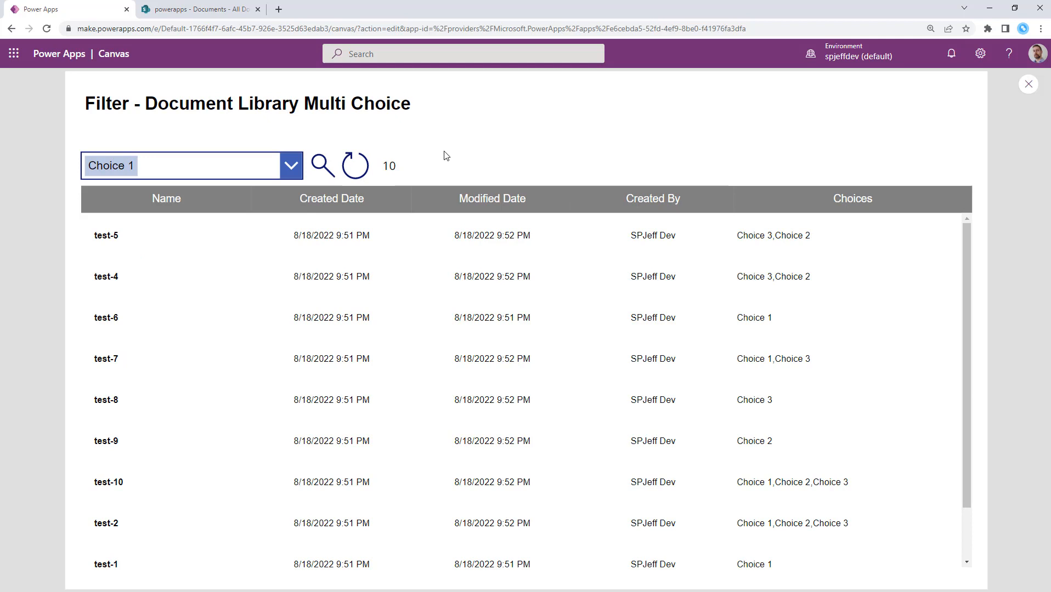
pyautogui.click(325, 164)
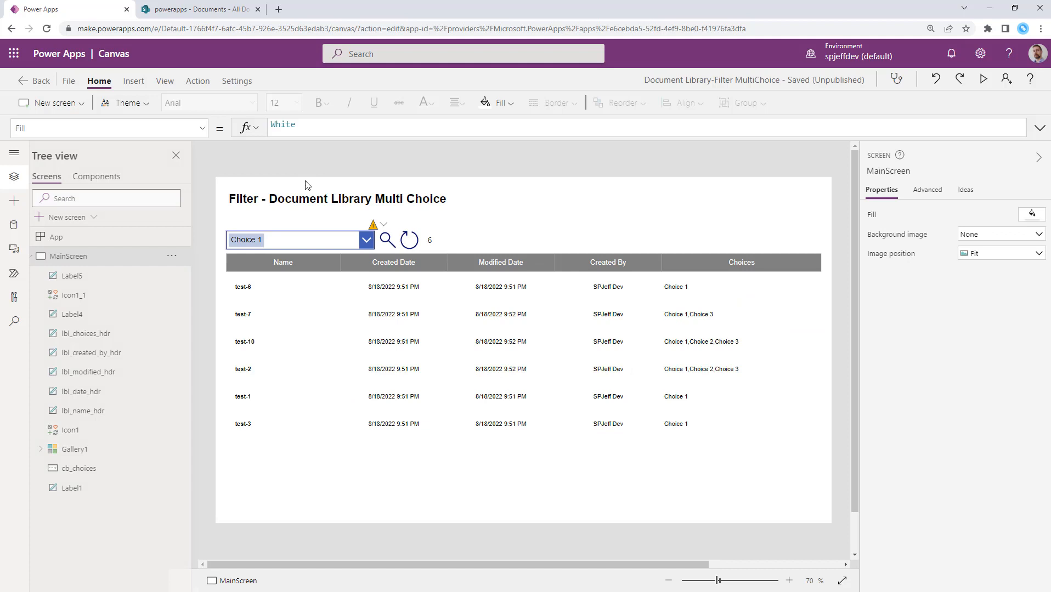
pyautogui.click(984, 79)
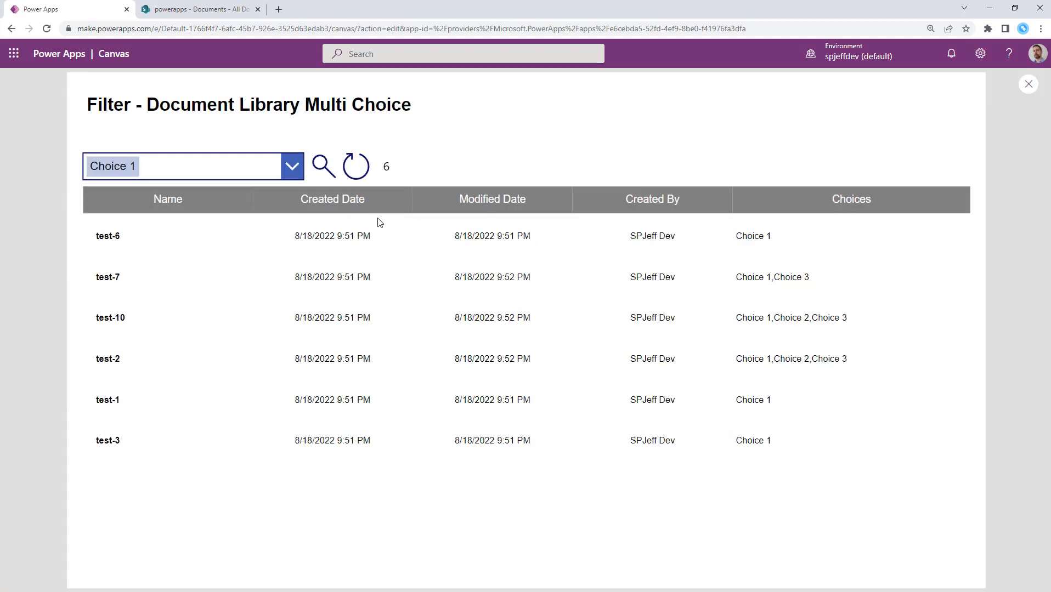
# Add Choice 2 to Choice 1 and search, returning 11 documents, noted as CONTAINS OR LOGIC.
pyautogui.click(292, 166)
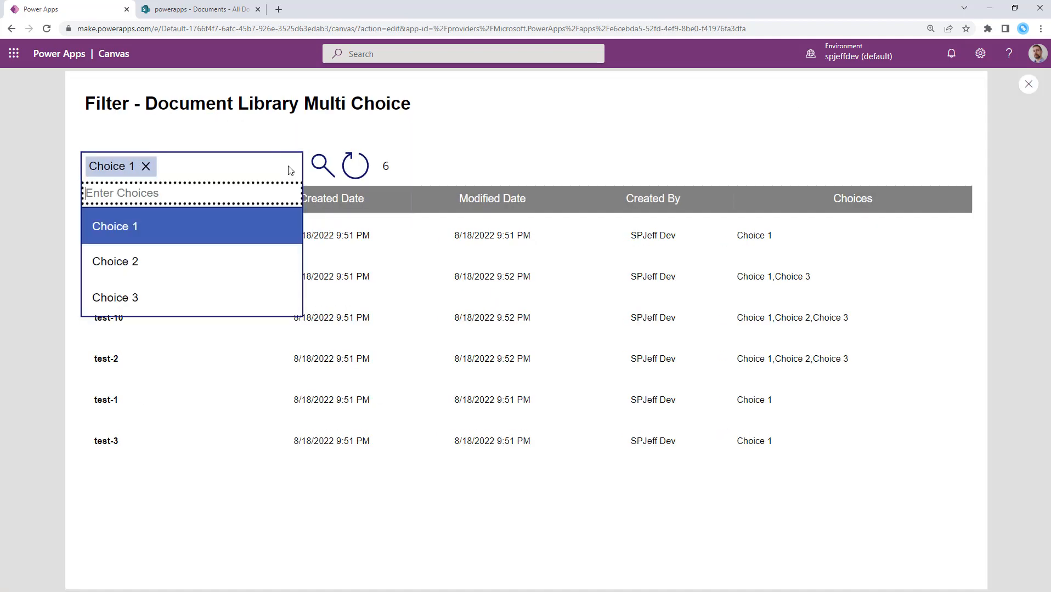
pyautogui.click(115, 261)
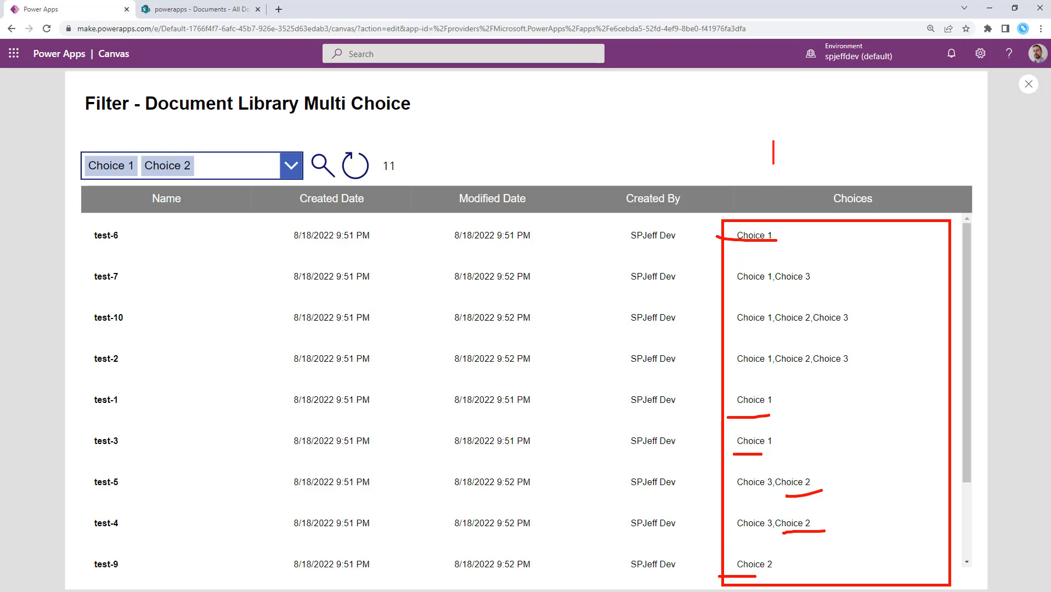
pyautogui.write('C')
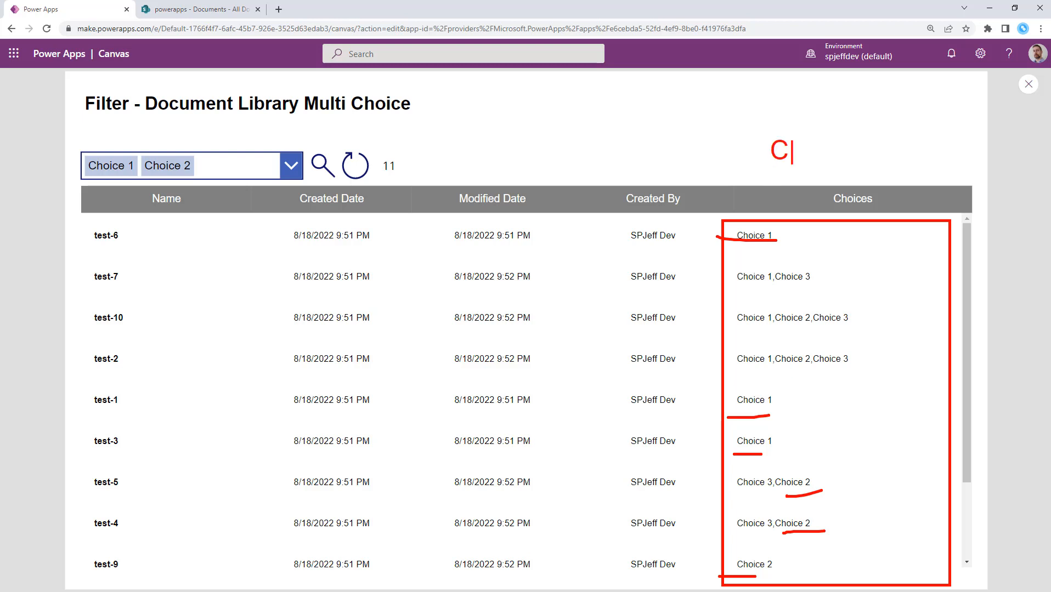
pyautogui.write('ONTAINS')
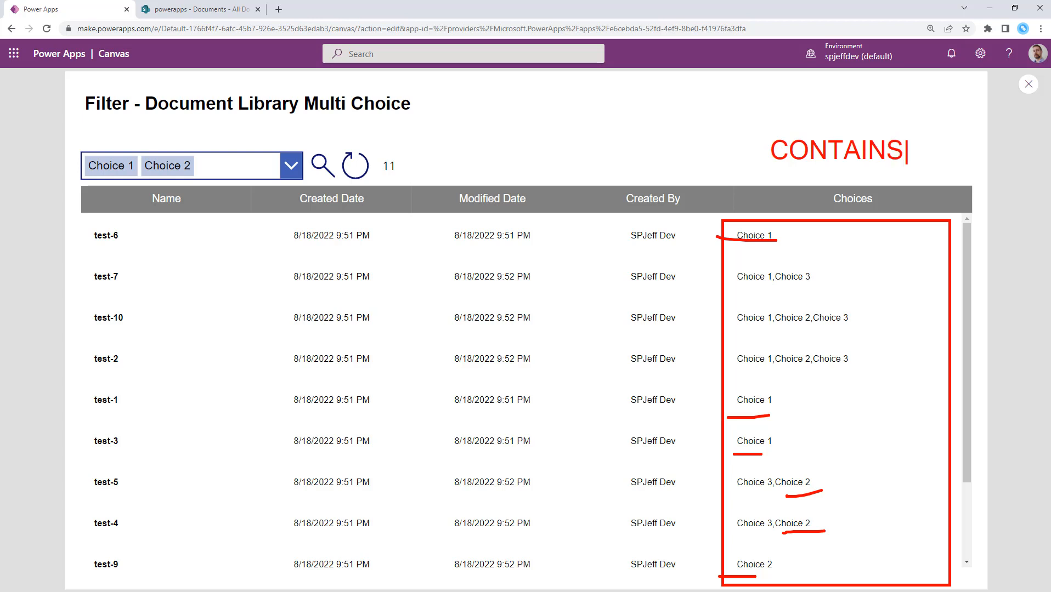
pyautogui.write('OR LOGIC')
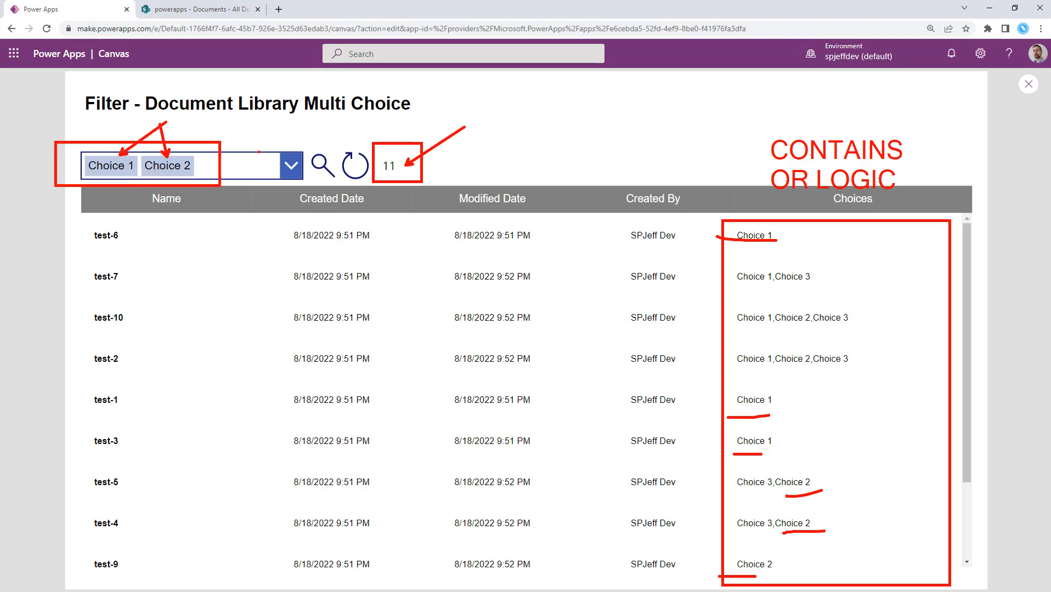
# Reset the gallery to all 10 documents and leave preview for the editor.
pyautogui.click(290, 164)
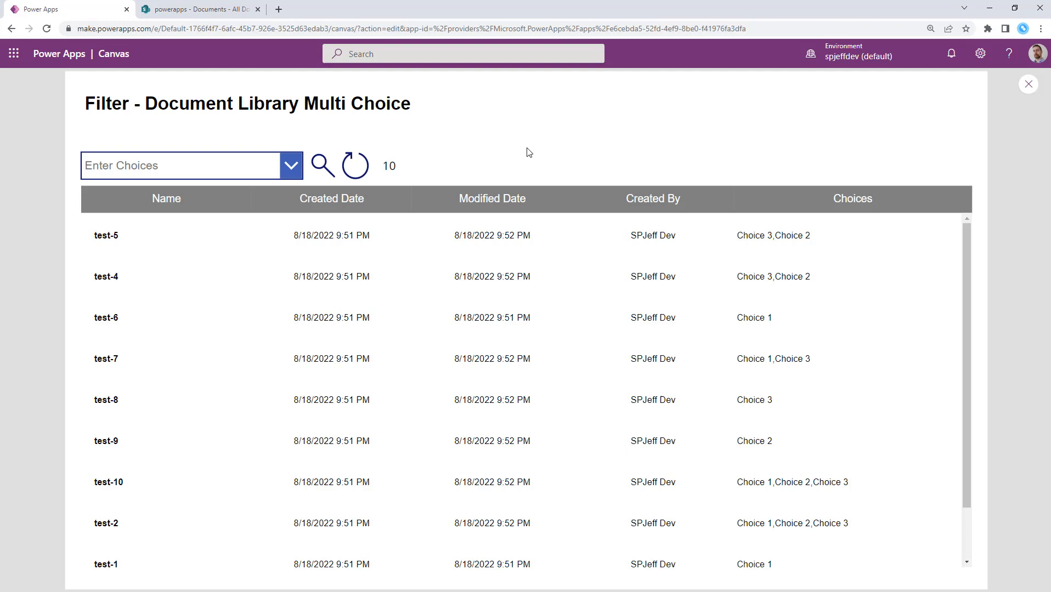
pyautogui.click(198, 9)
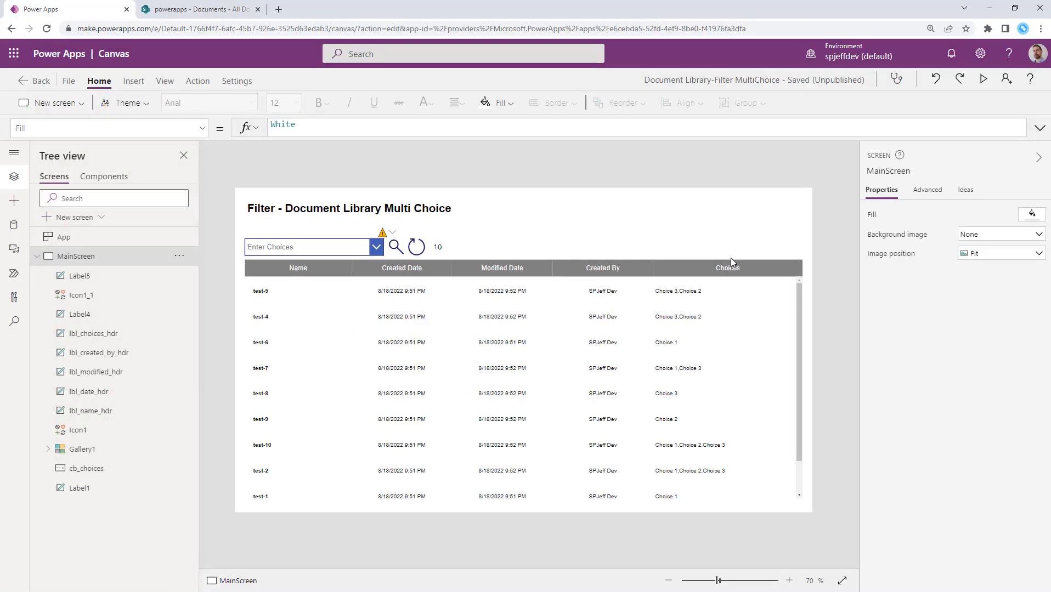
# Show the cb_choices combo box Items formula, Choices(Documents.MultiChoice).
pyautogui.click(305, 247)
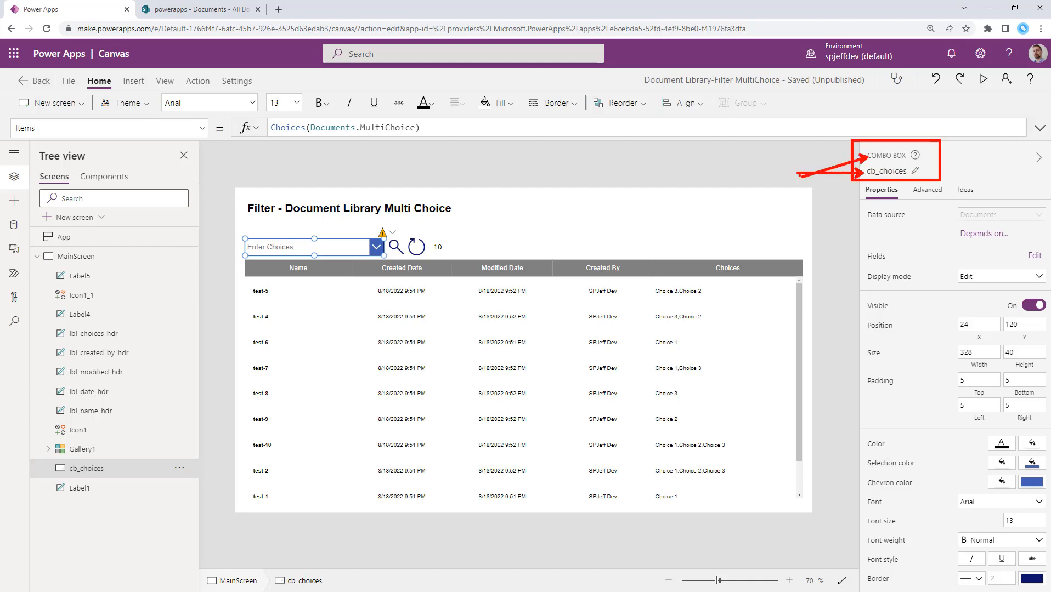
pyautogui.write('"CB')
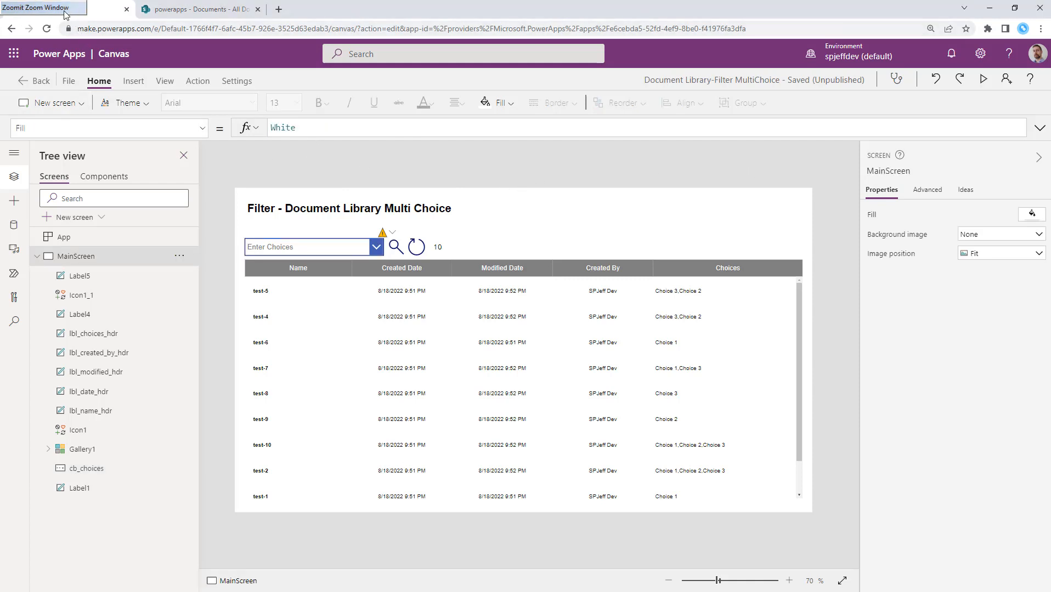
pyautogui.click(306, 247)
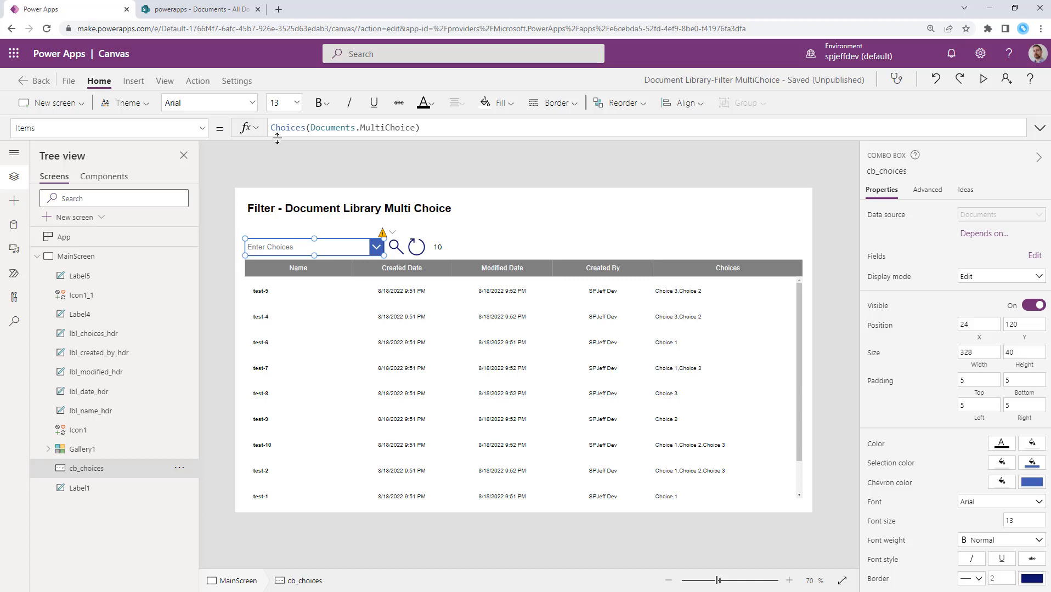
# Show Icon1's OnSelect formula: Clear, ForAll choices, Collect Filter where Value in MultiChoice.Value.
pyautogui.click(395, 247)
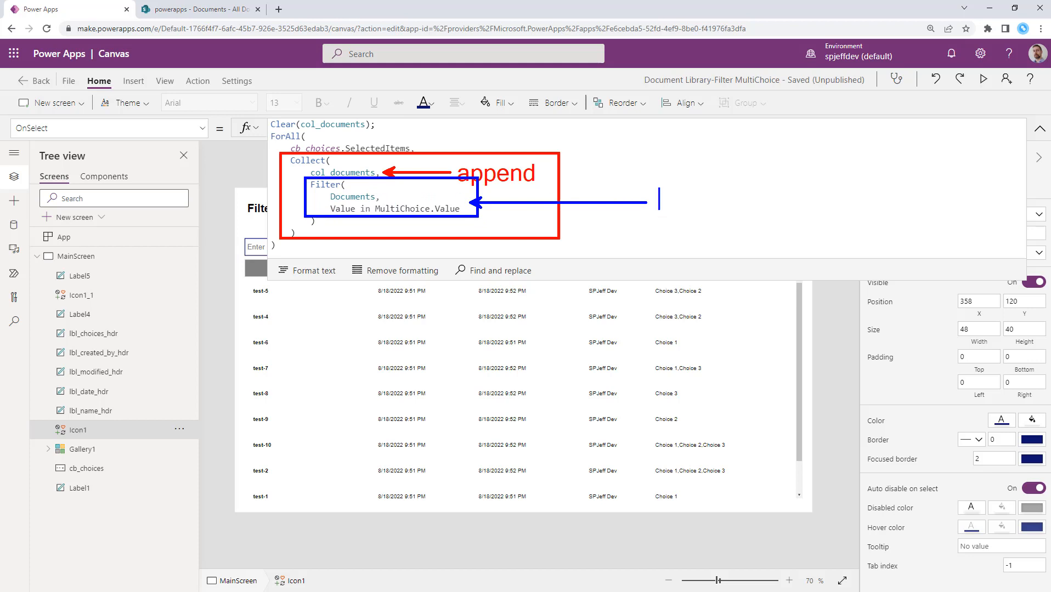
pyautogui.write('dat')
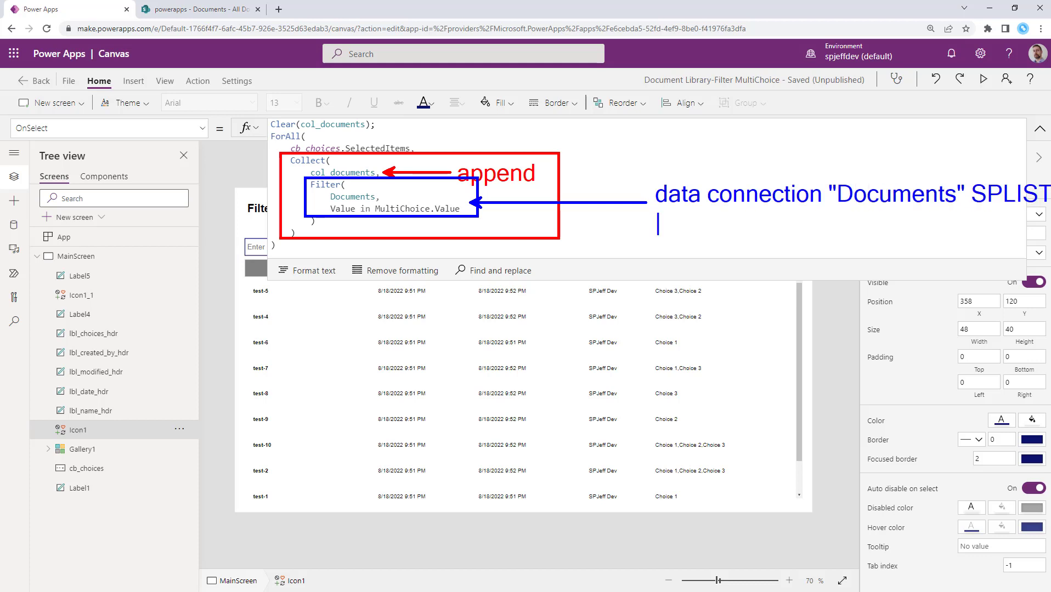
pyautogui.write('Value in')
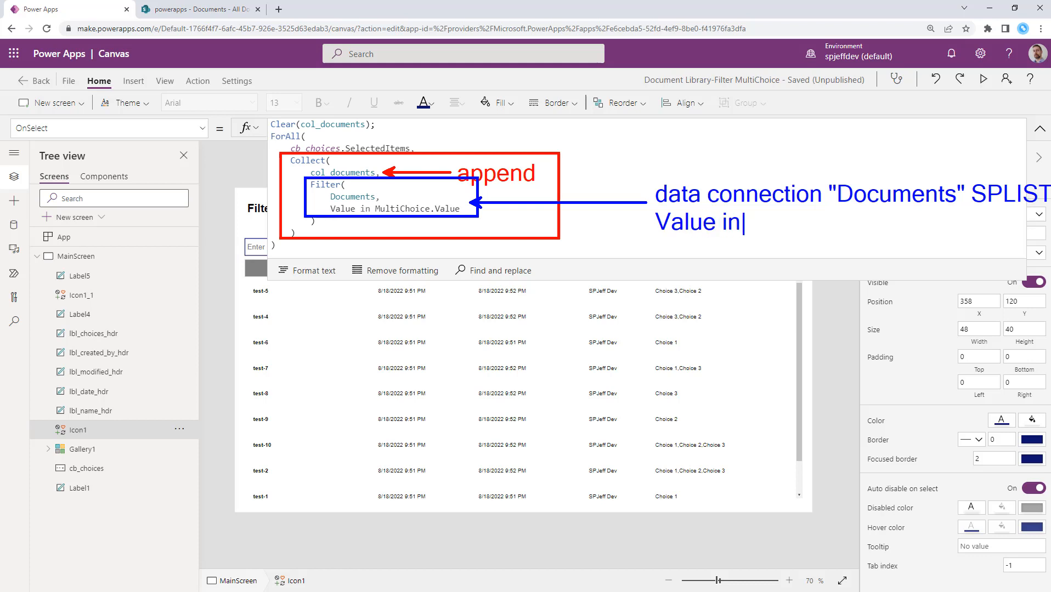
pyautogui.write('Multi')
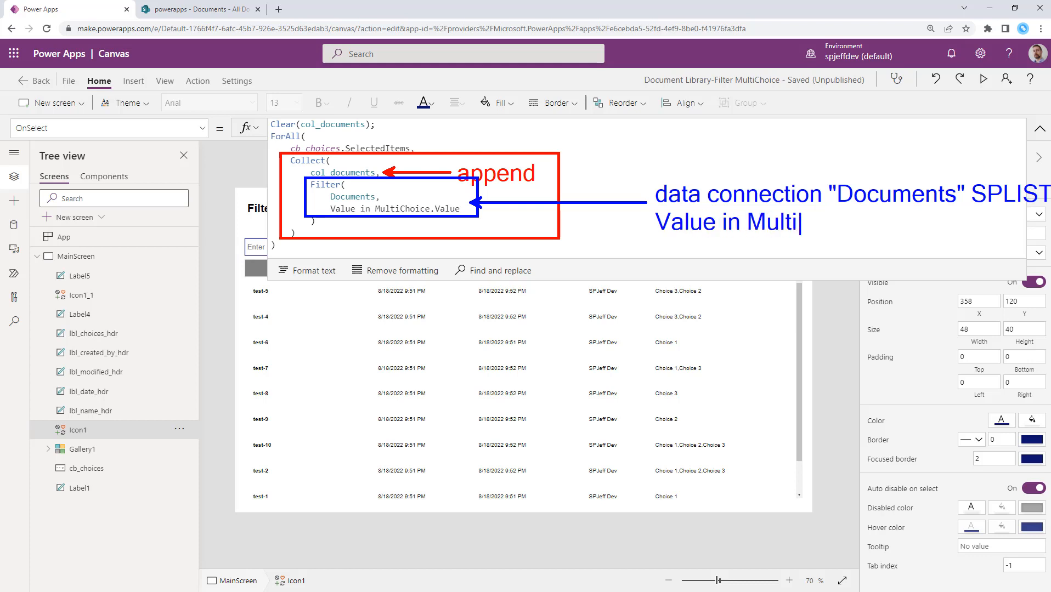
pyautogui.write('Choice')
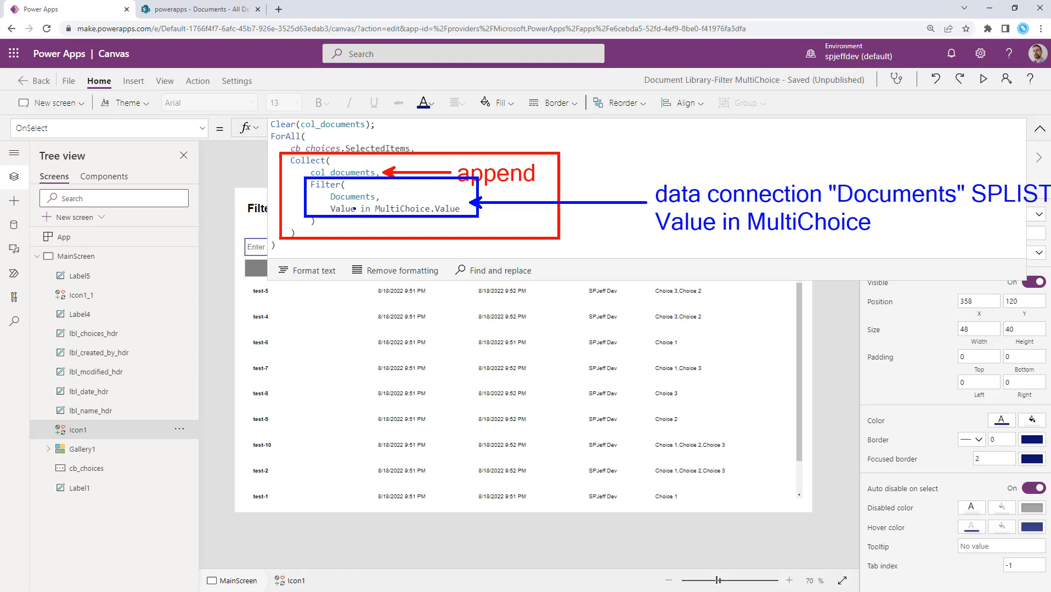
pyautogui.doubleClick(343, 208)
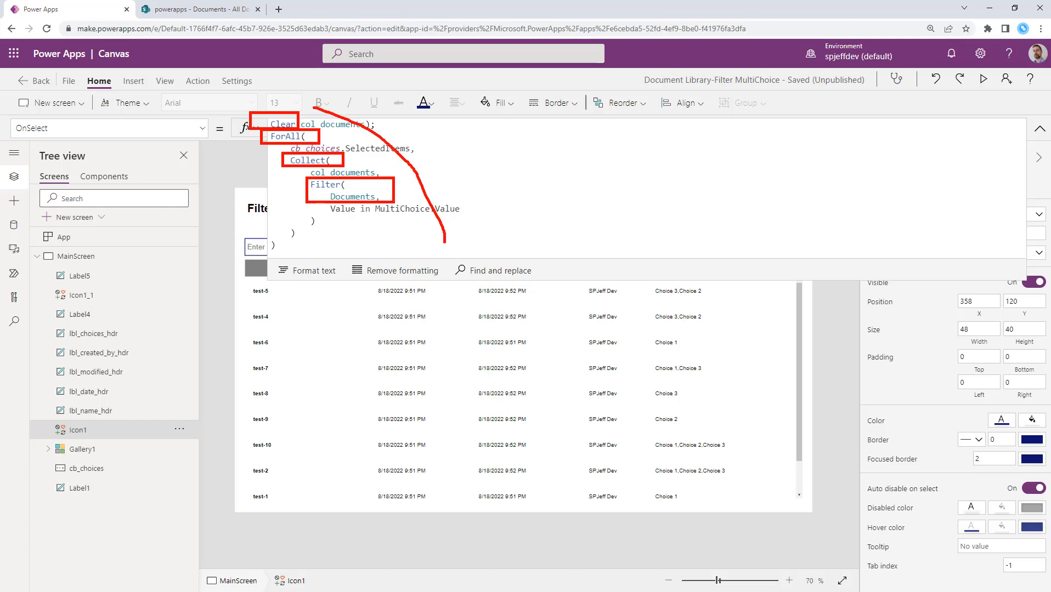
# Preview searches for Choice 2 plus 3, then Choice 3 and Choice 1 (six documents), and close preview.
pyautogui.click(1040, 127)
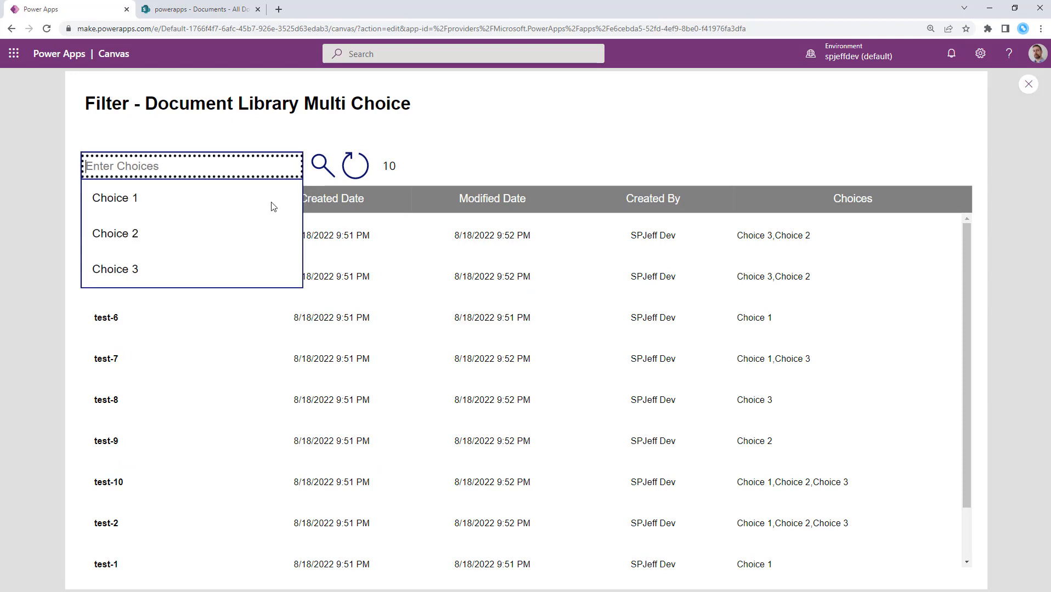
pyautogui.click(114, 234)
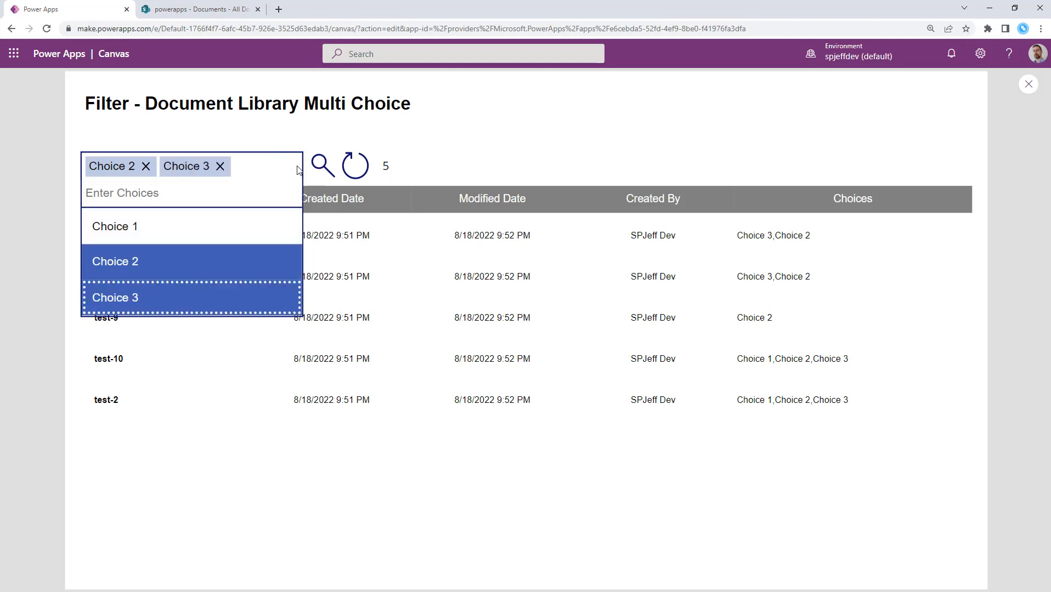
pyautogui.click(290, 165)
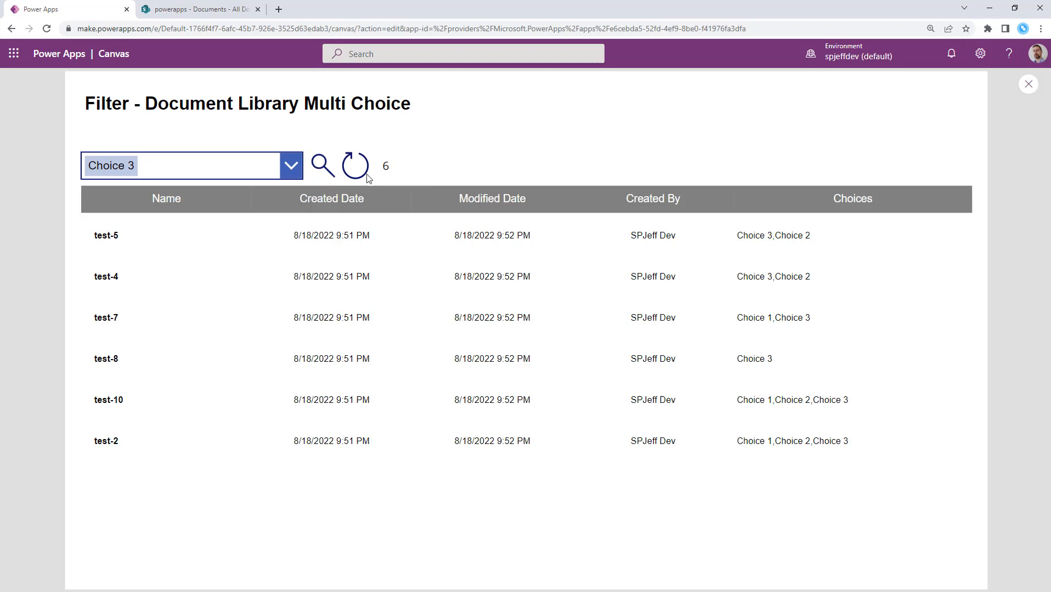
pyautogui.click(115, 226)
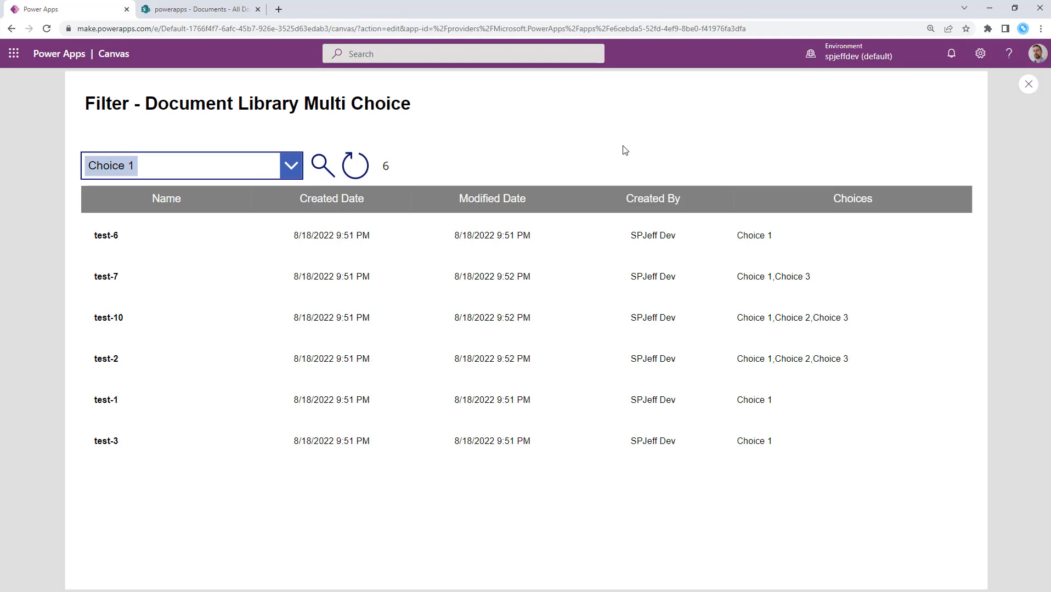
pyautogui.moveTo(1028, 83)
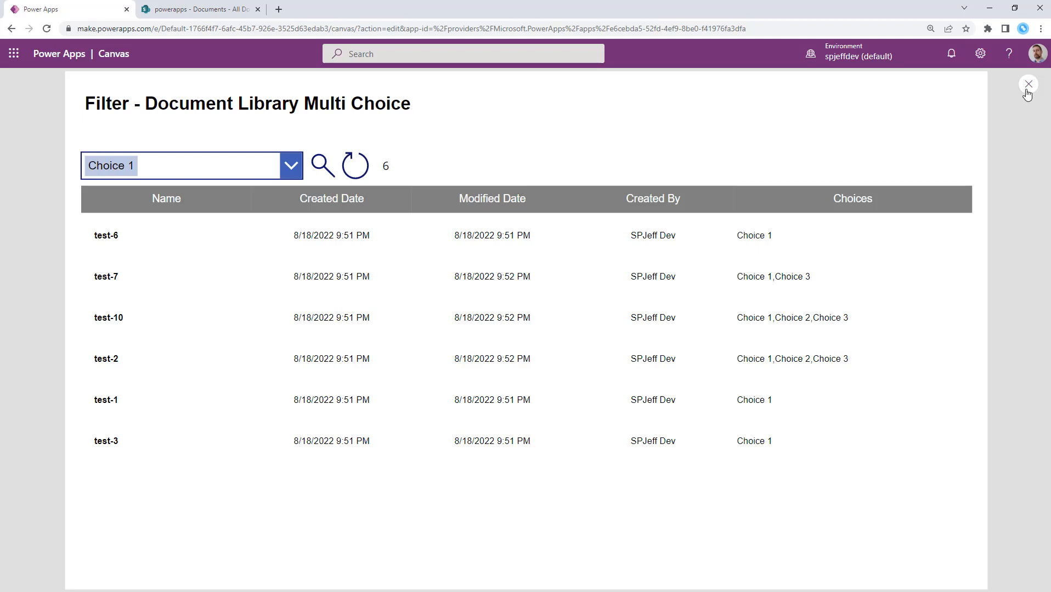
pyautogui.click(1028, 84)
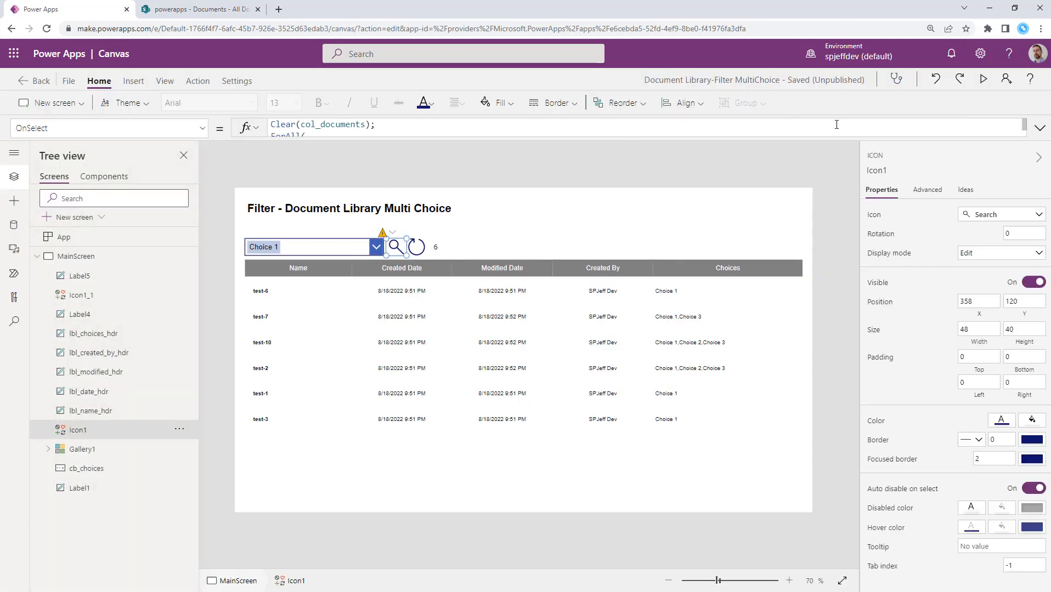
# Expand Icon1's full Clear/ForAll/Collect OnSelect formula and annotate the Collect call as 'append'.
pyautogui.click(1039, 126)
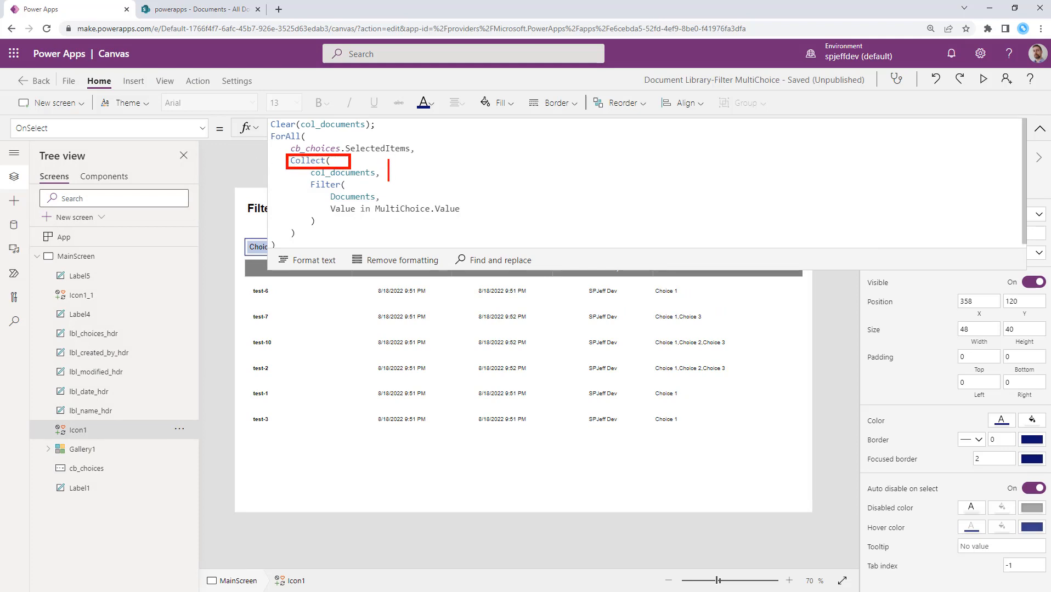
pyautogui.write('appen')
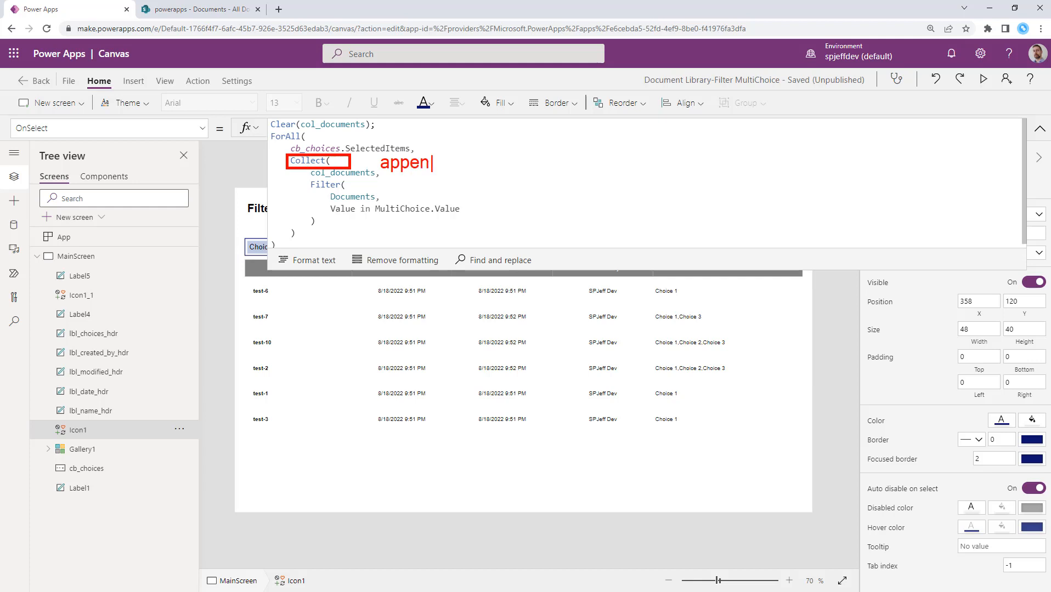
pyautogui.write('d')
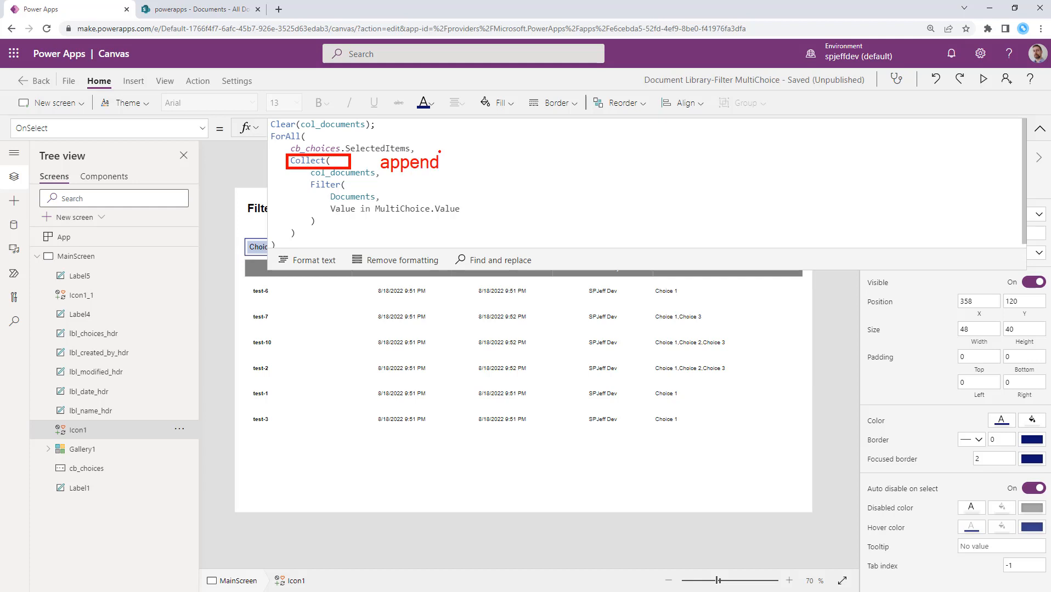